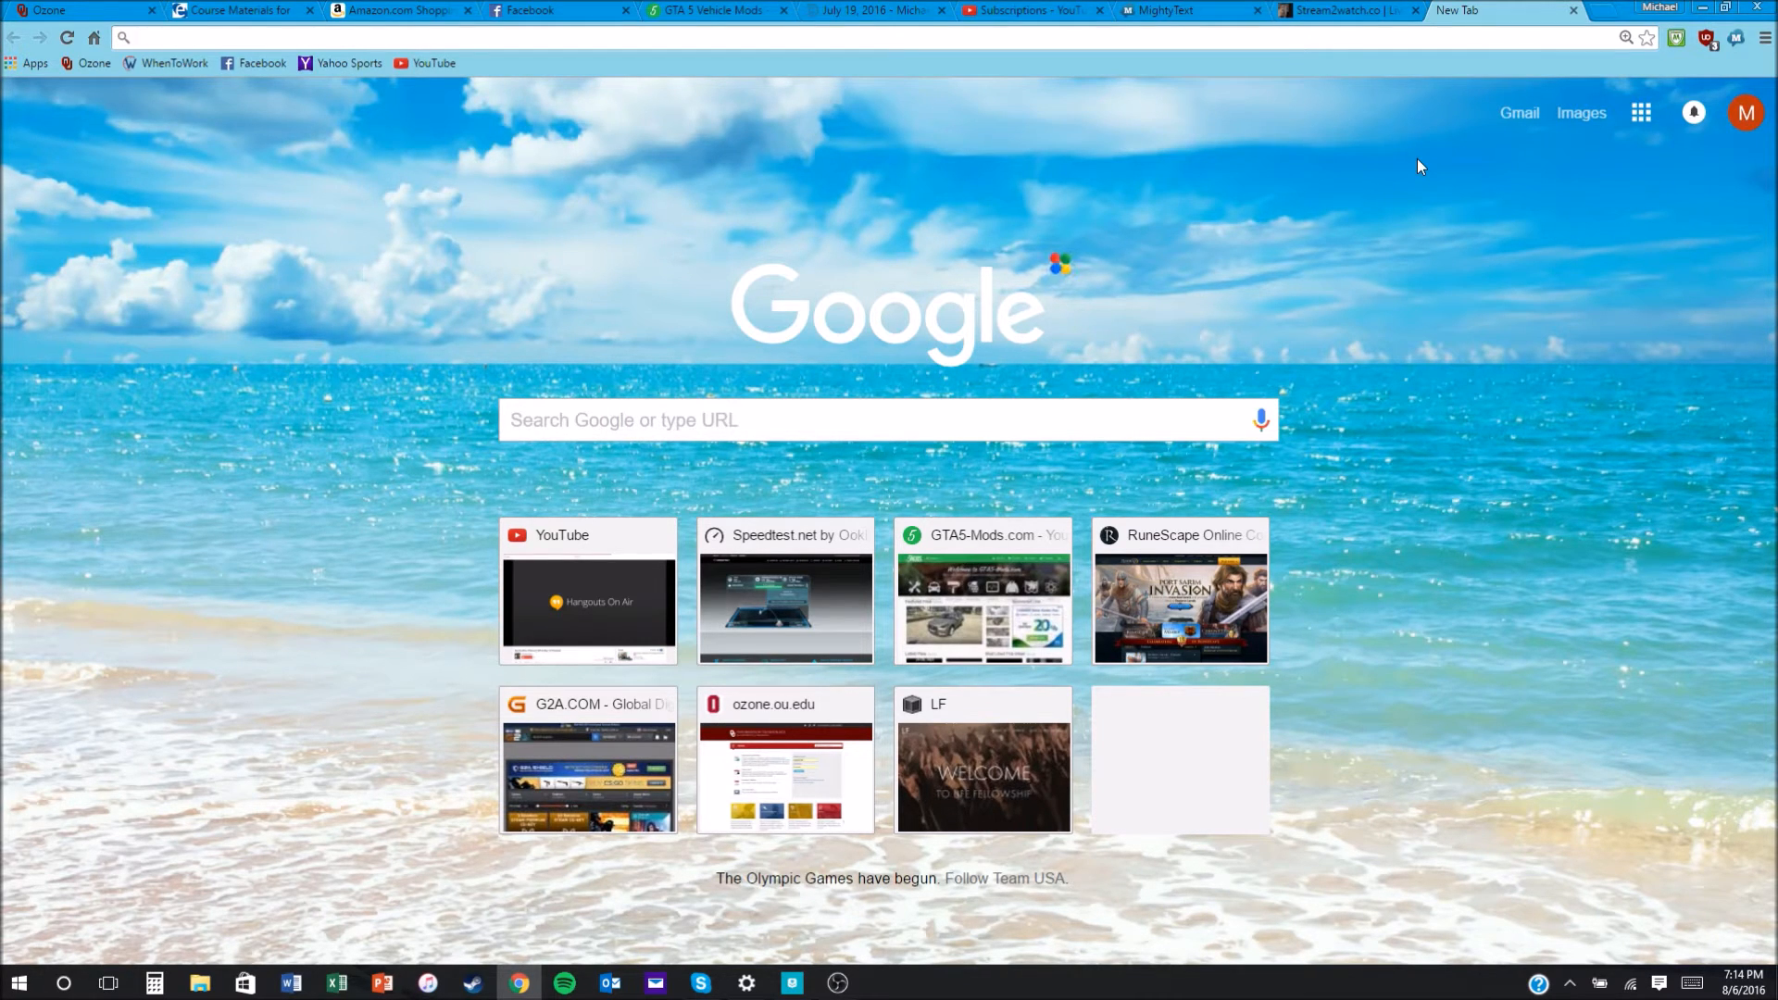
Search 'ublock origin' from the address bar to reach its Chrome Web Store listing.
type("ublock origin")
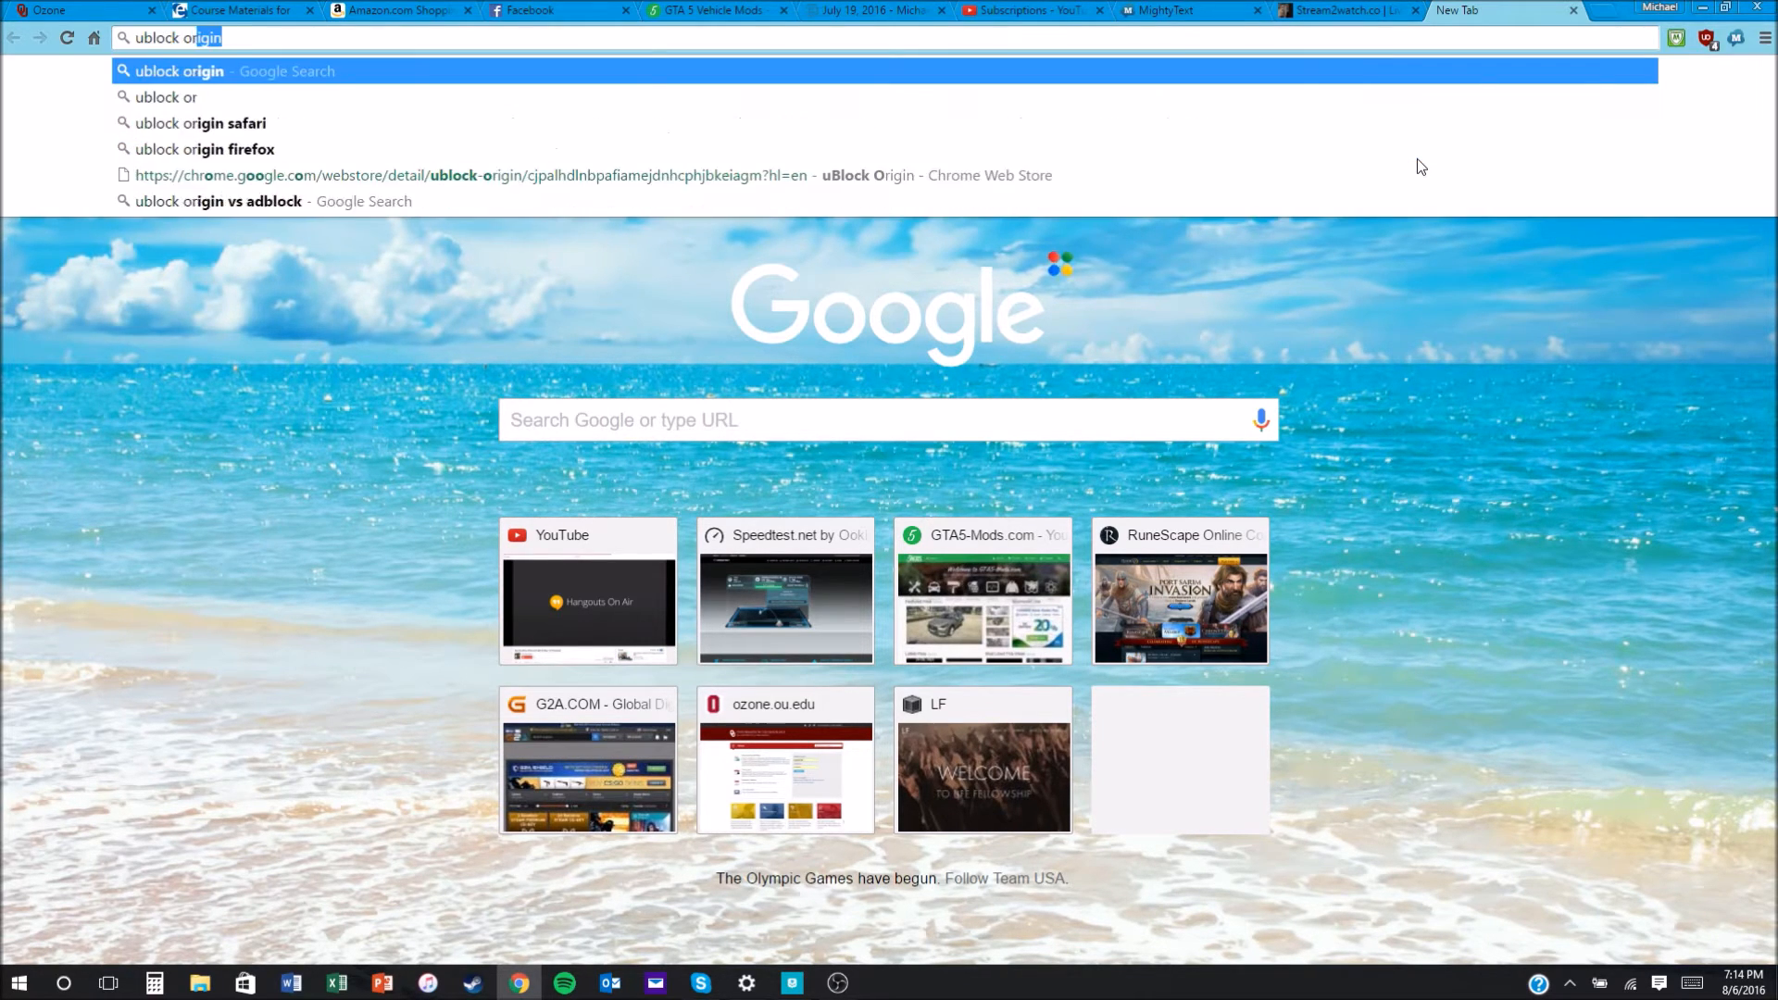
key("Return")
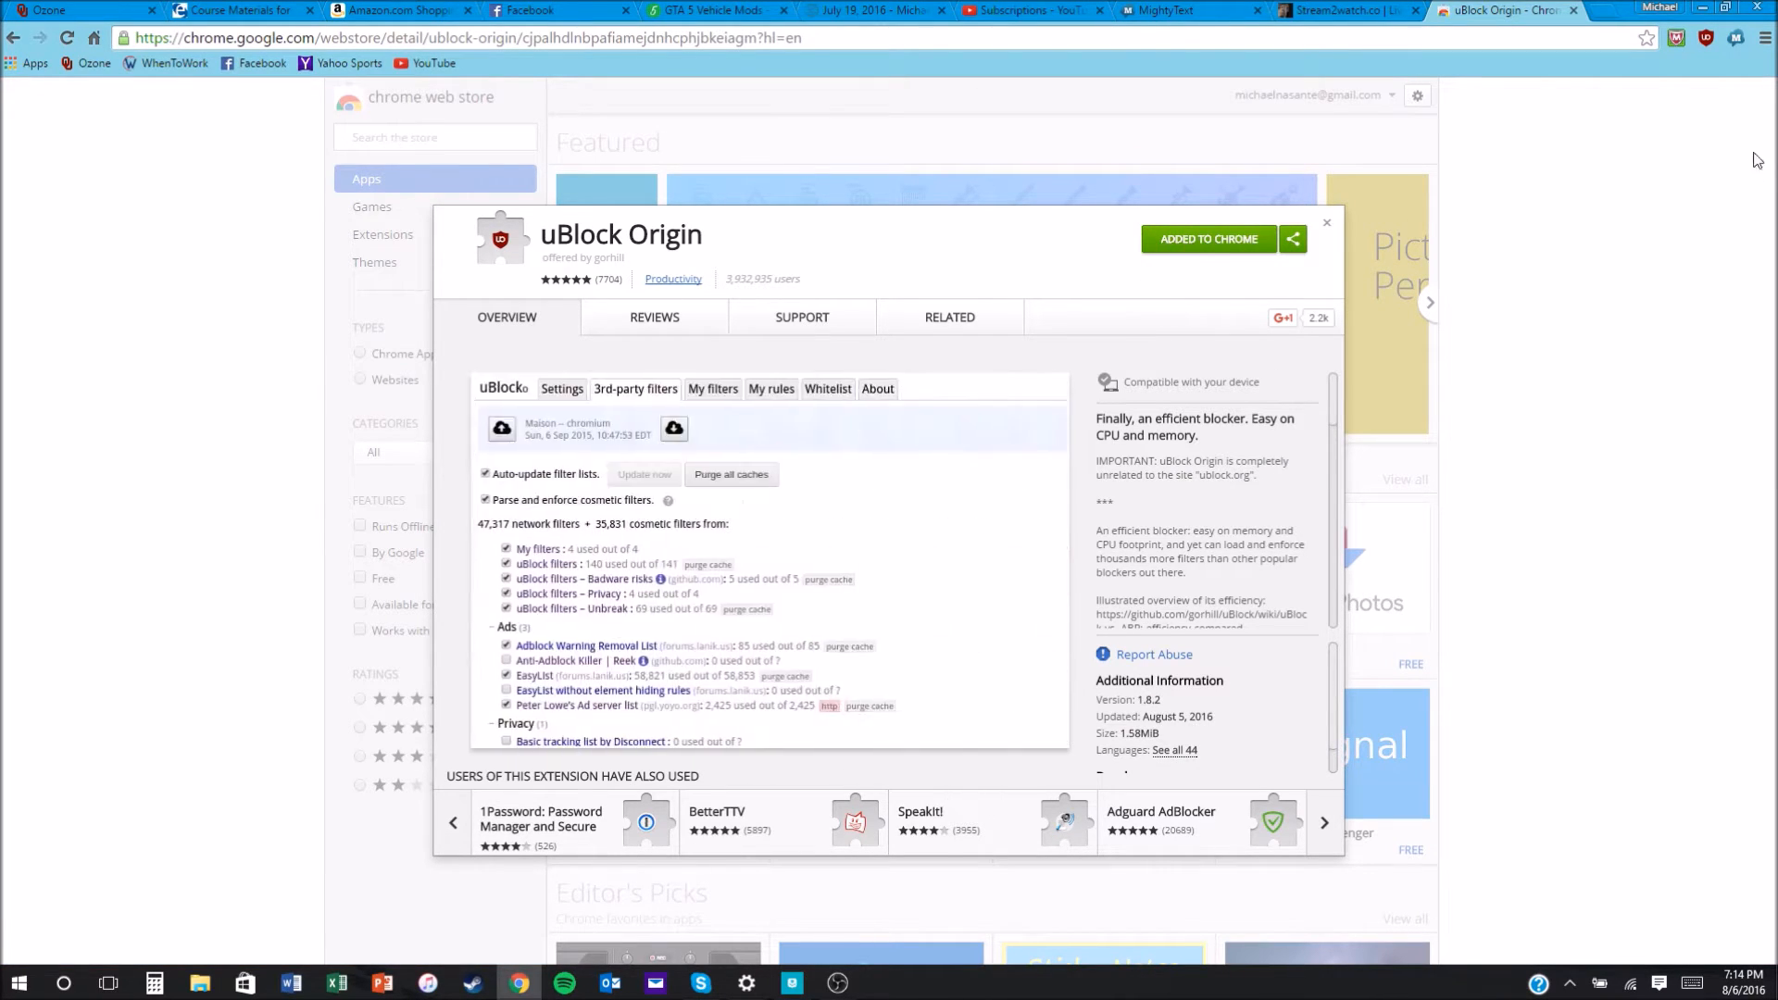
Confirm uBlock Origin 1.8.0 is enabled under Settings > Extensions, then return to Stream2watch.
left_click(1764, 37)
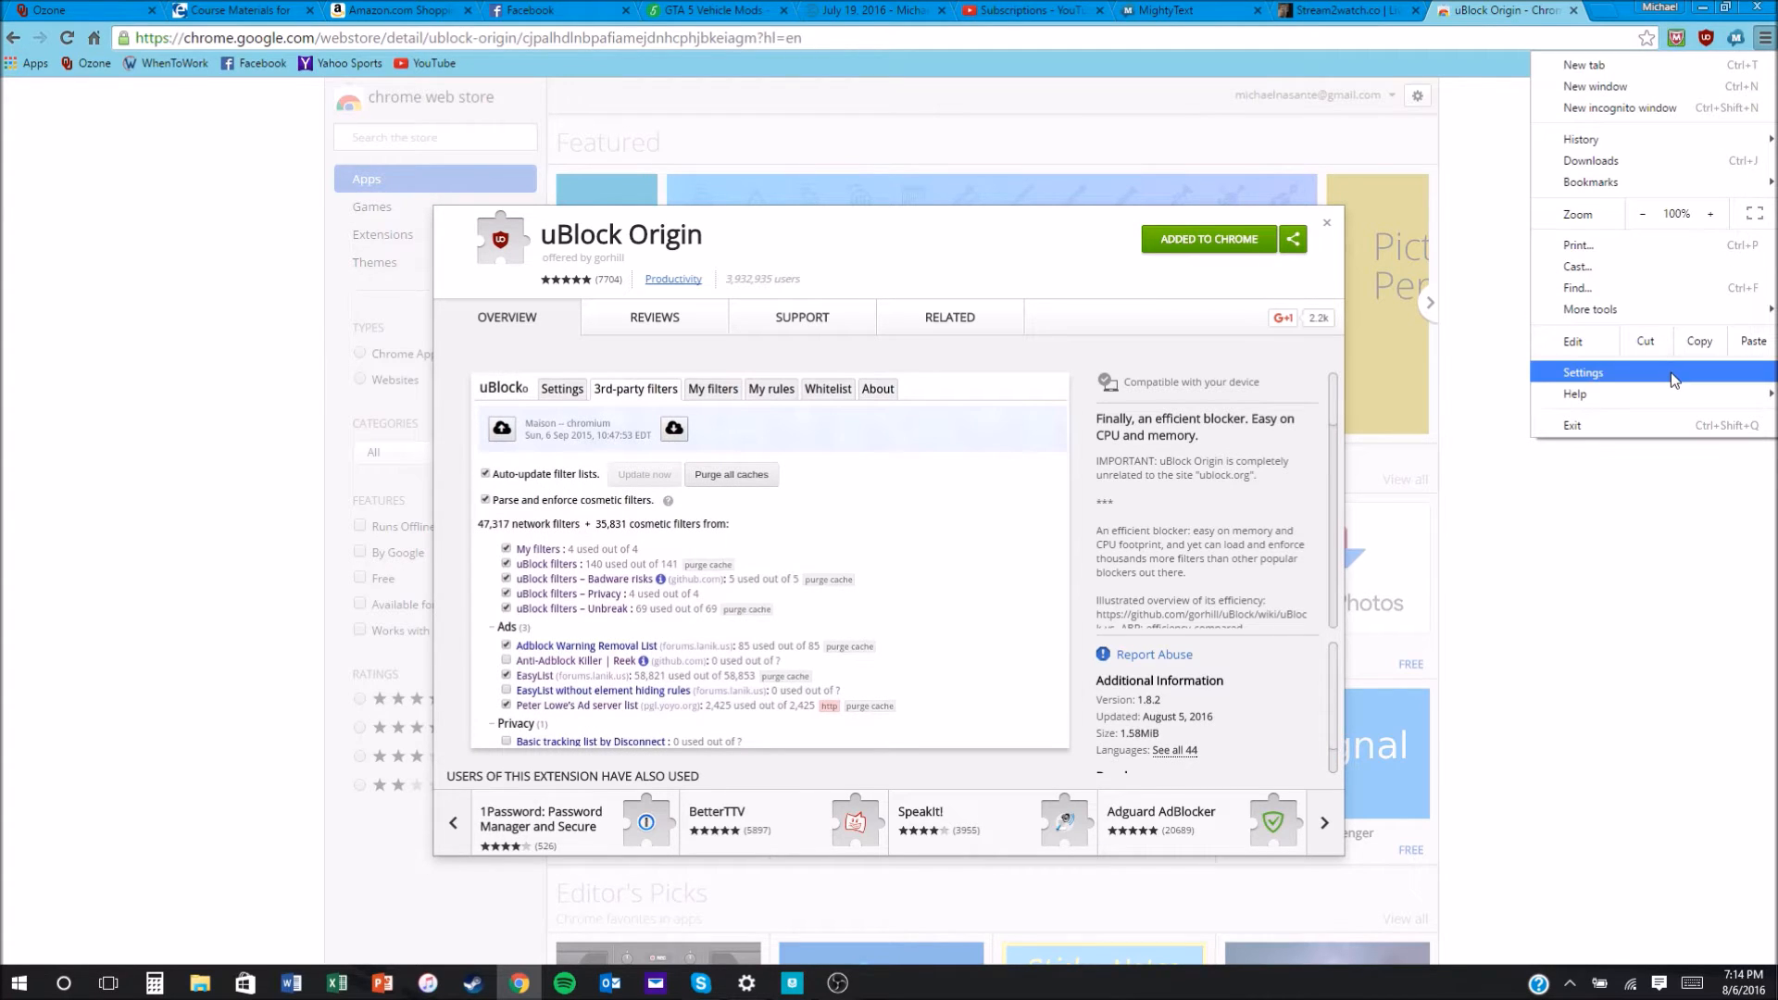
left_click(1583, 372)
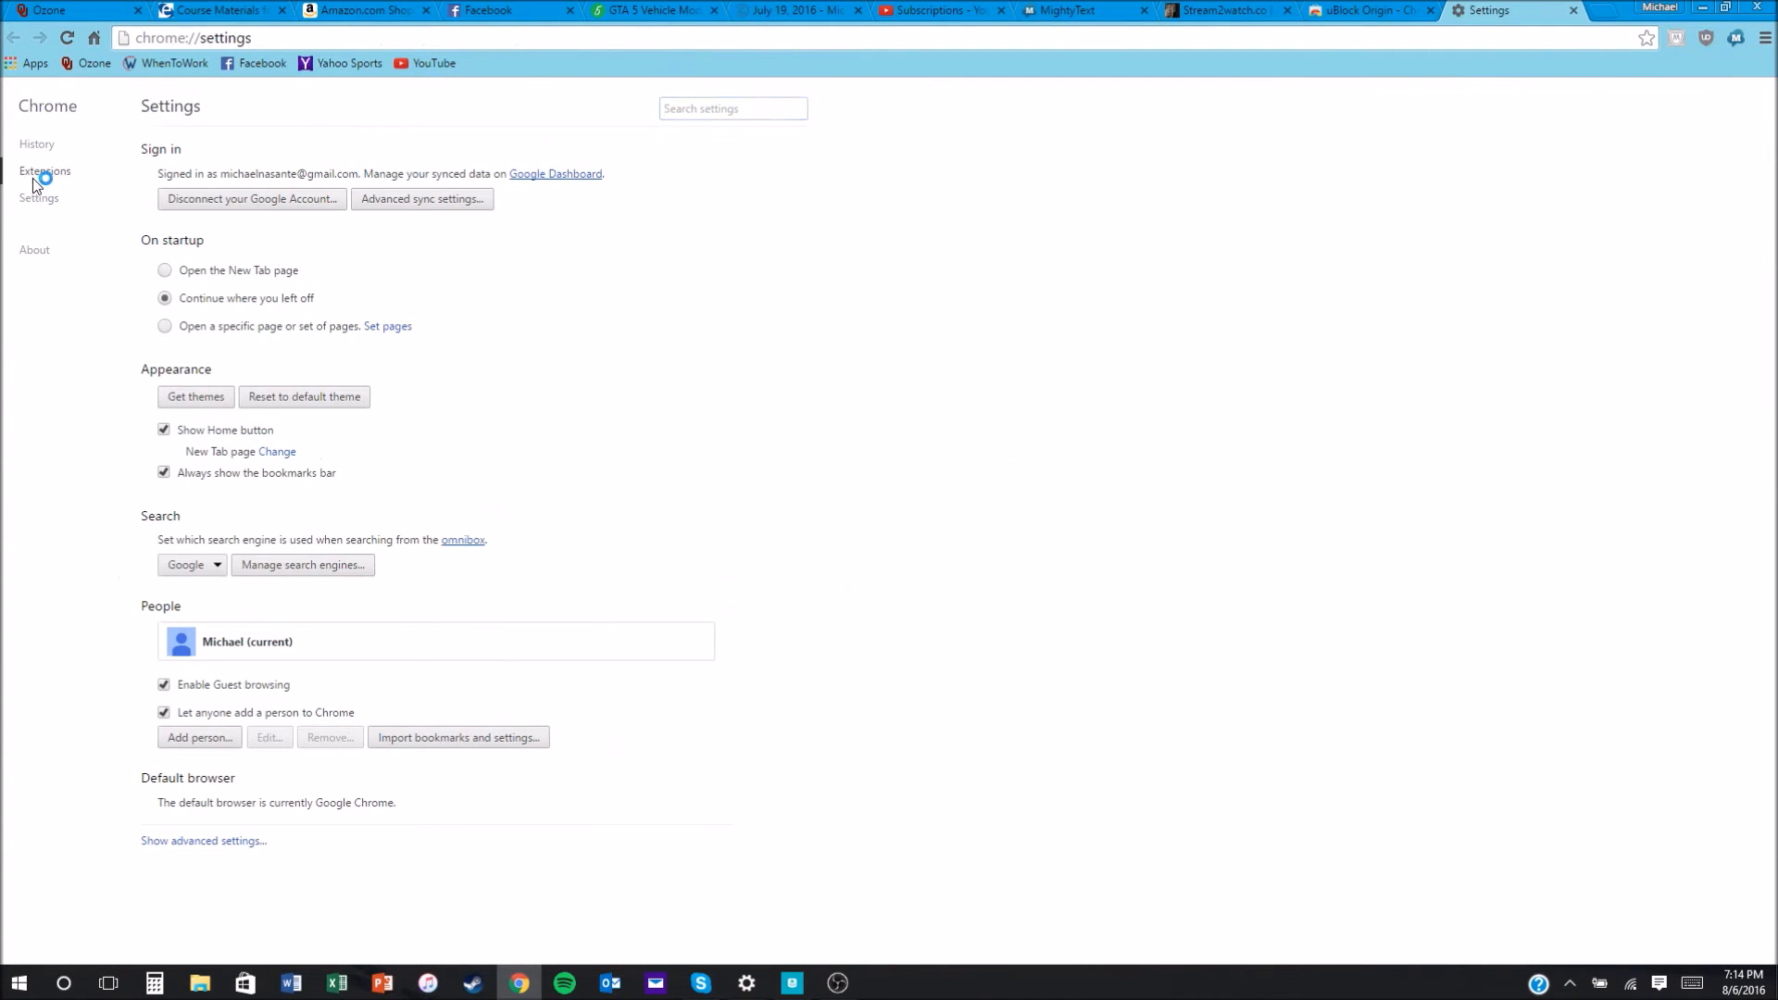
left_click(45, 171)
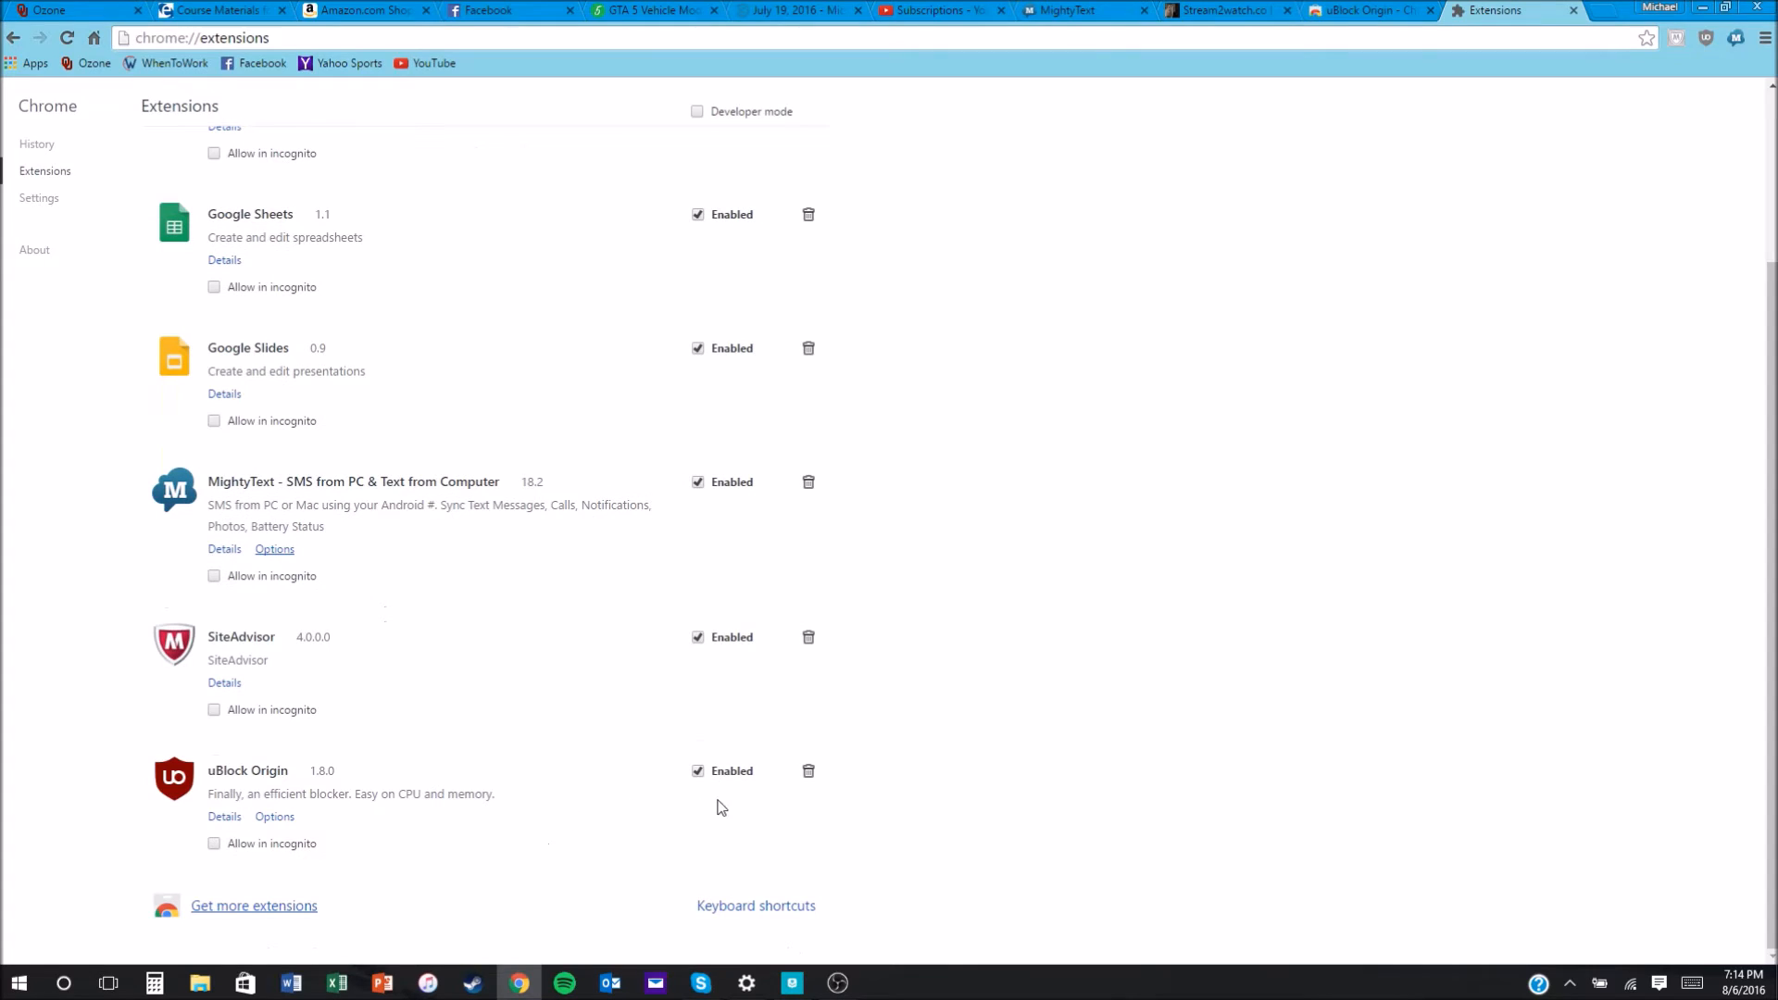
mouse_move(709, 822)
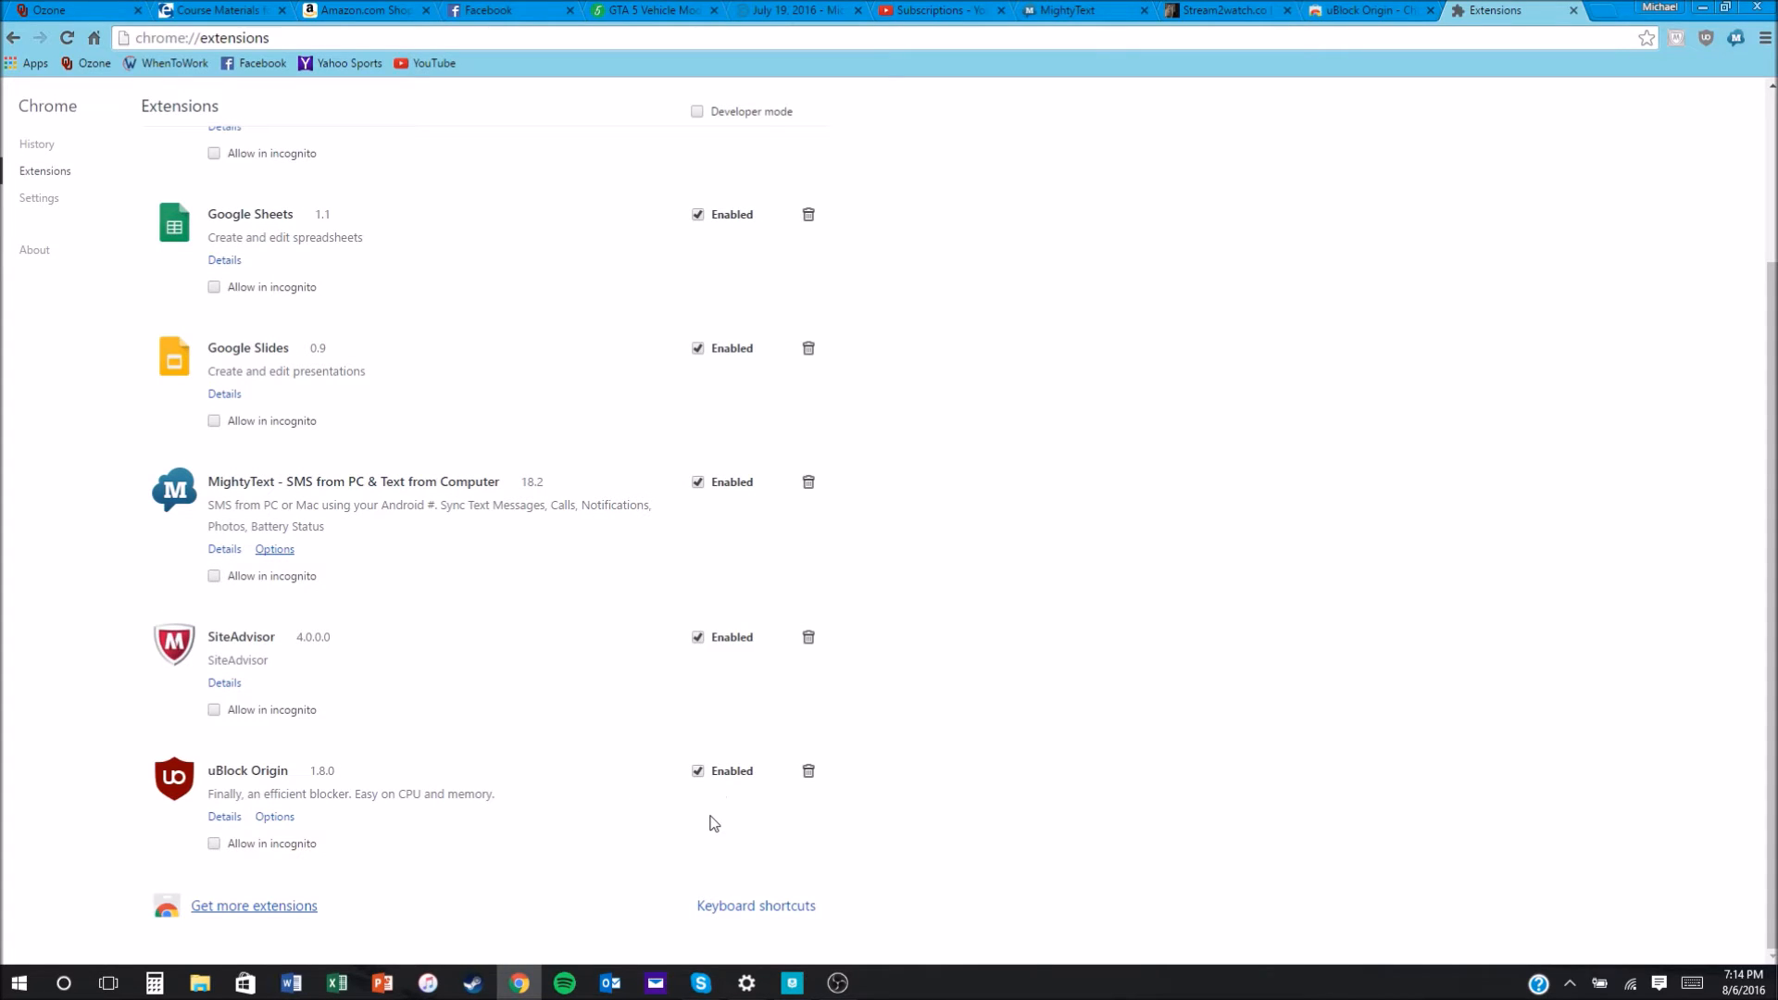
mouse_move(1376, 83)
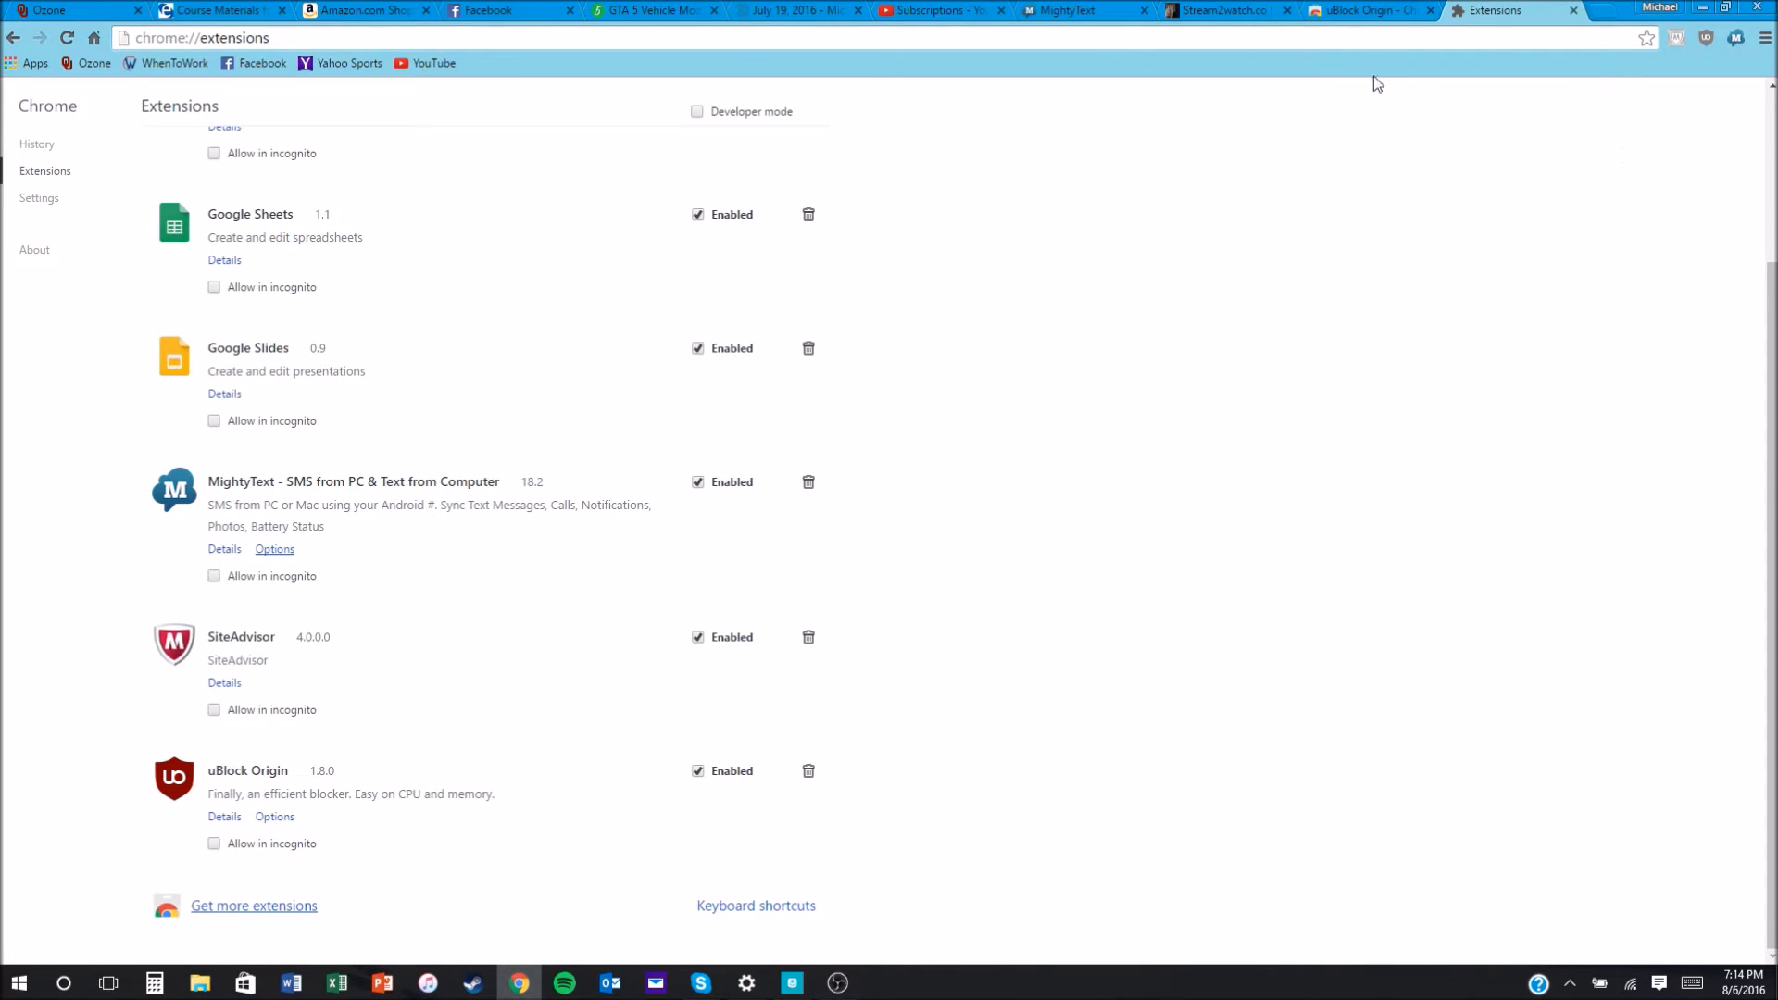
mouse_move(1189, 111)
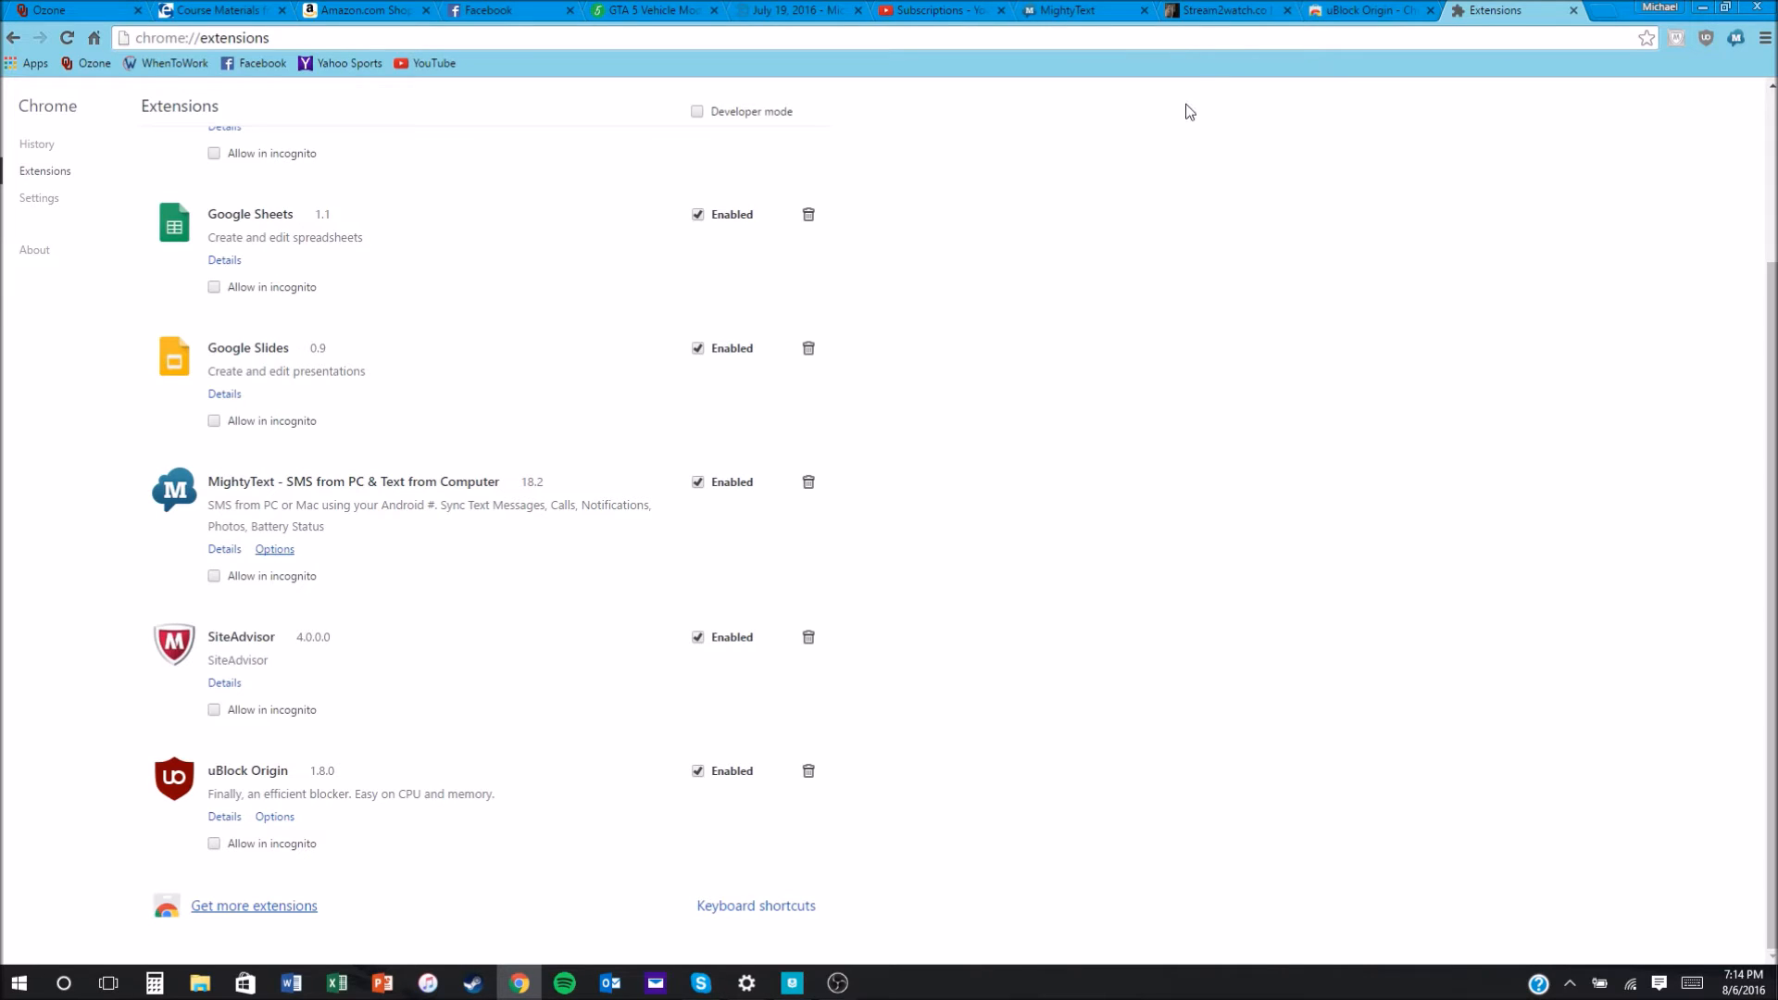
left_click(1219, 11)
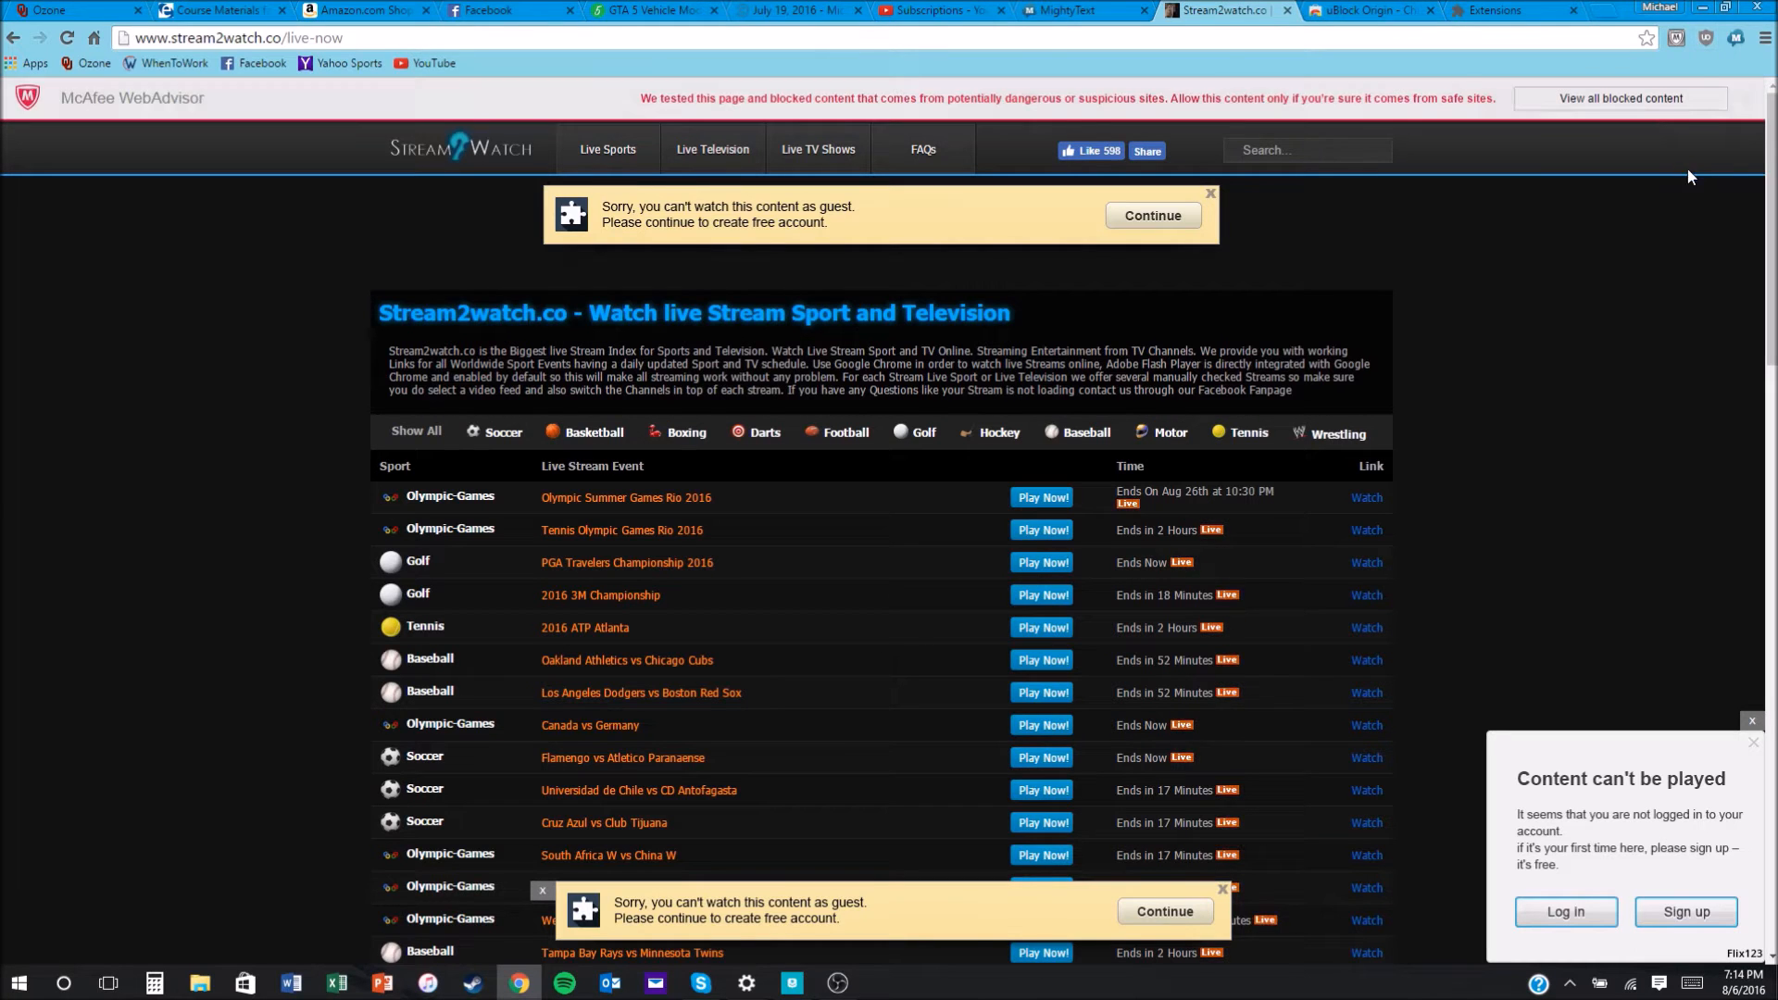
mouse_move(1466, 428)
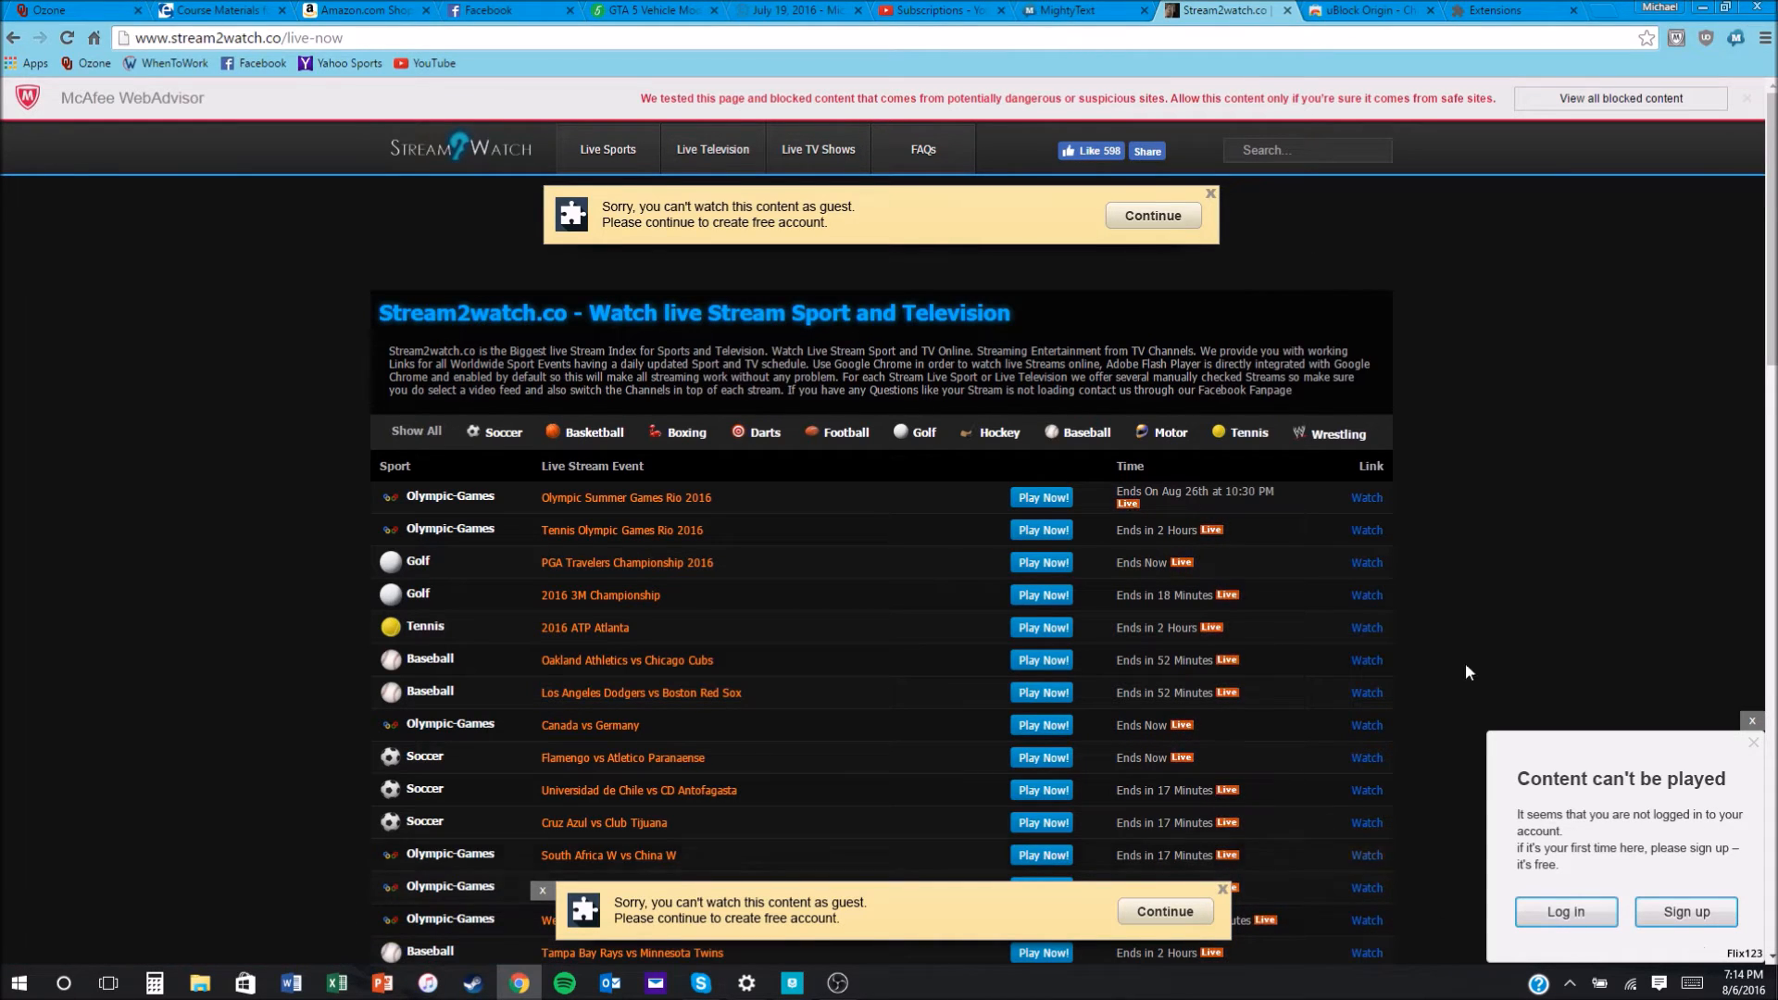
mouse_move(922, 443)
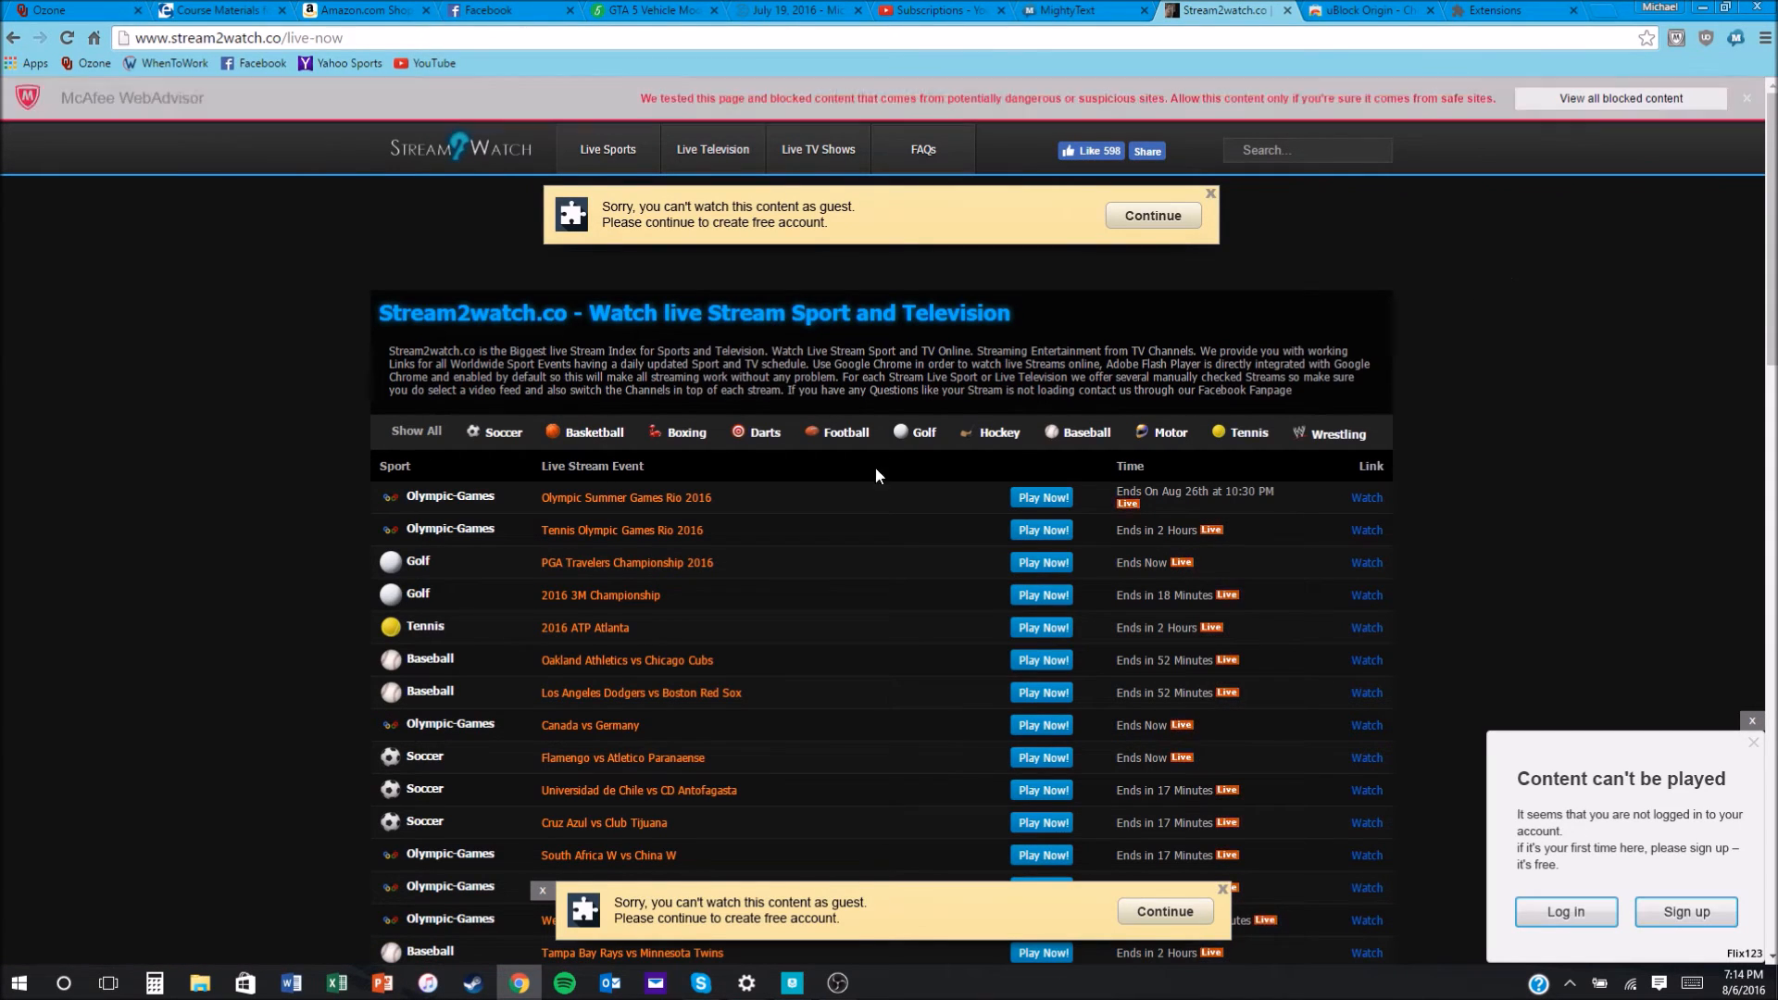
Scroll through the Stream2watch live-now listings still covered in guest and sign-up overlays.
scroll("down", 3)
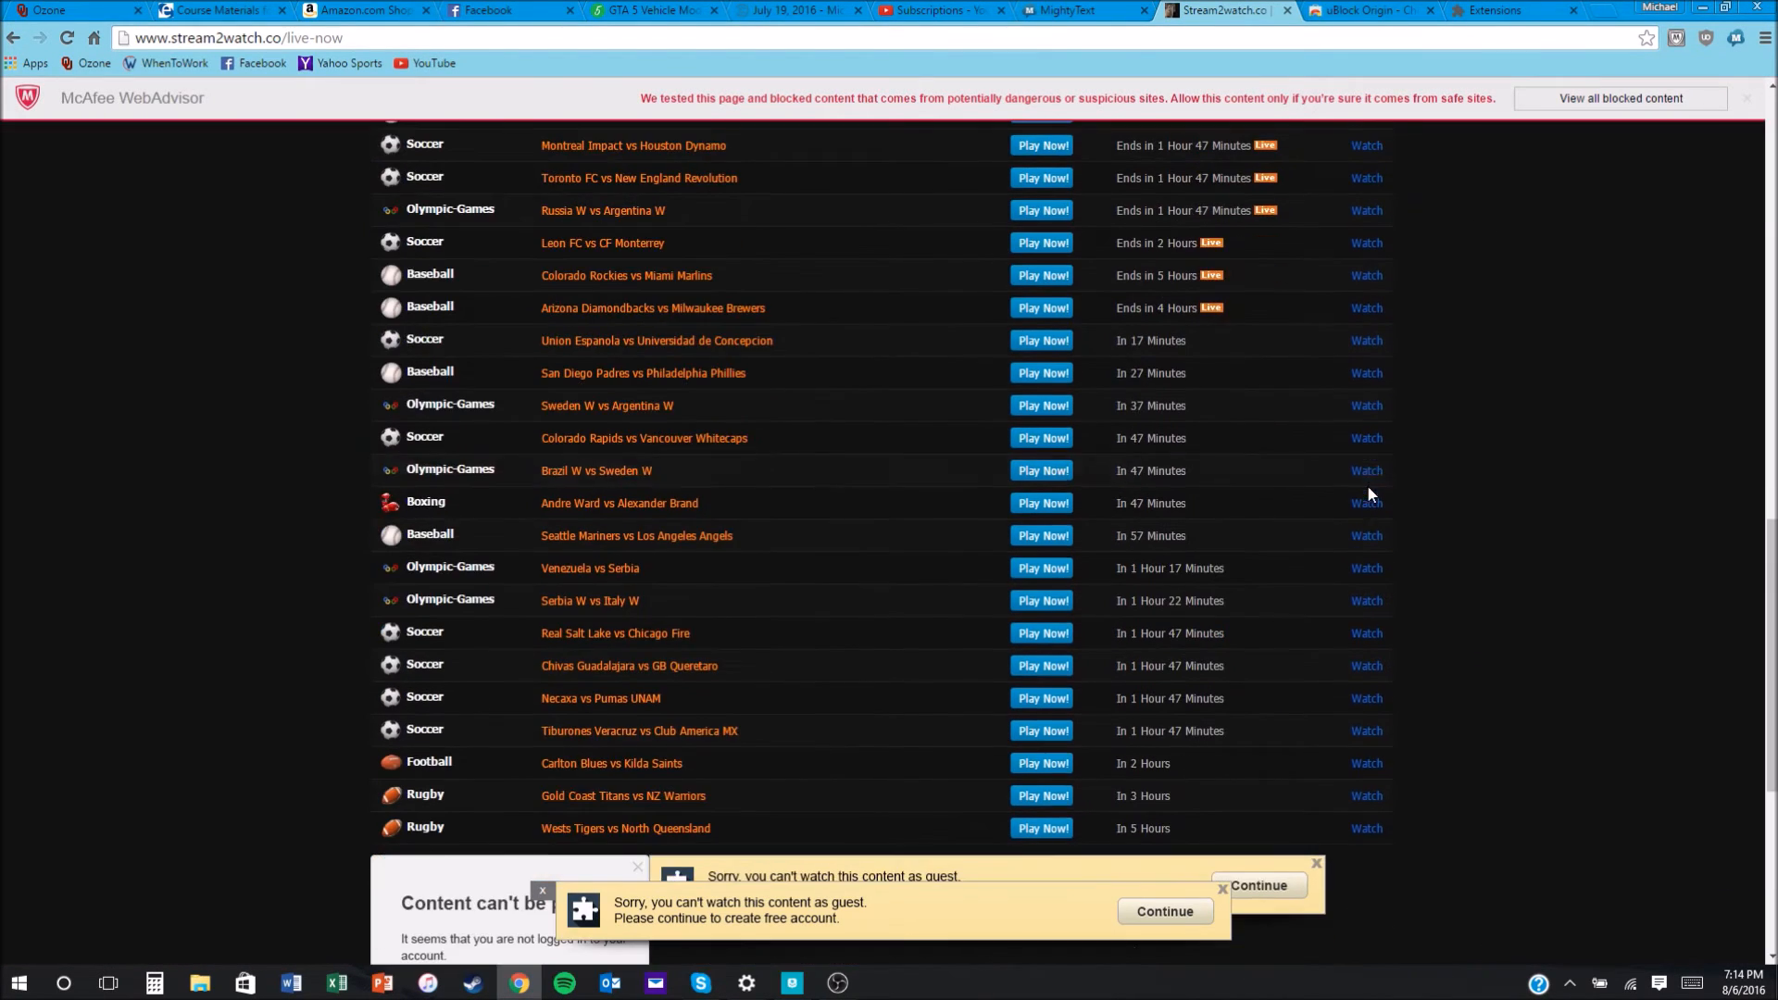
scroll("up", 3)
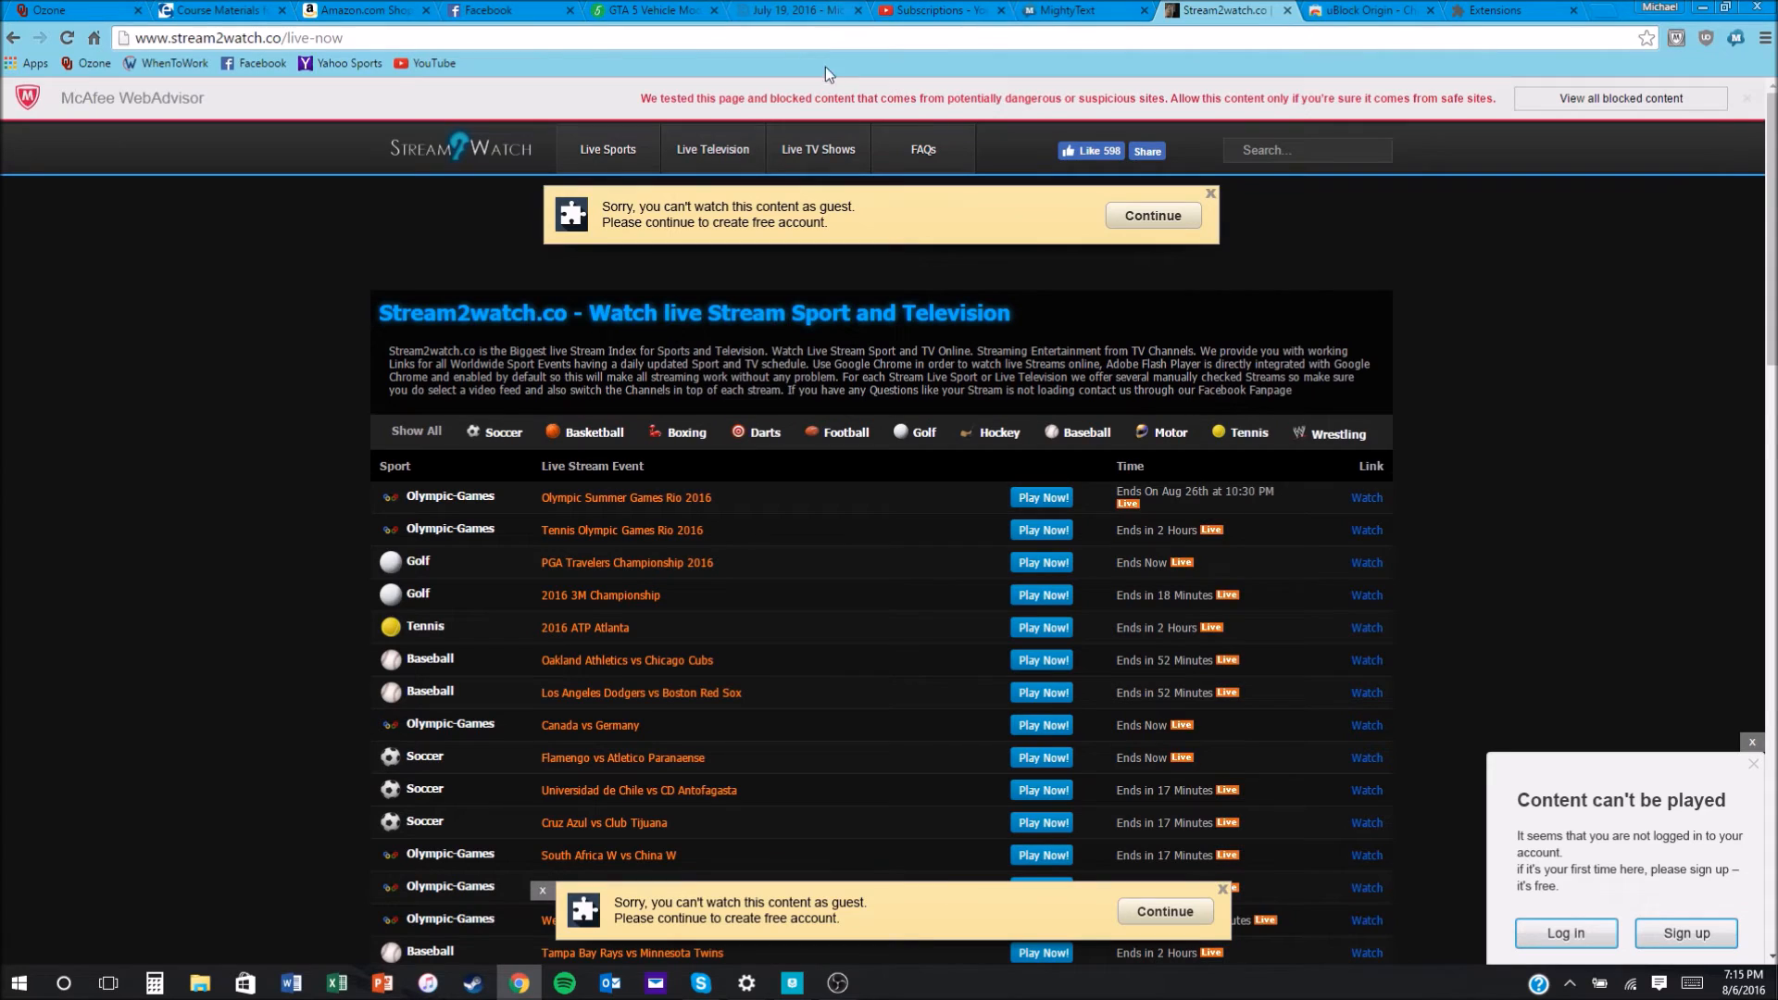
mouse_move(1730, 65)
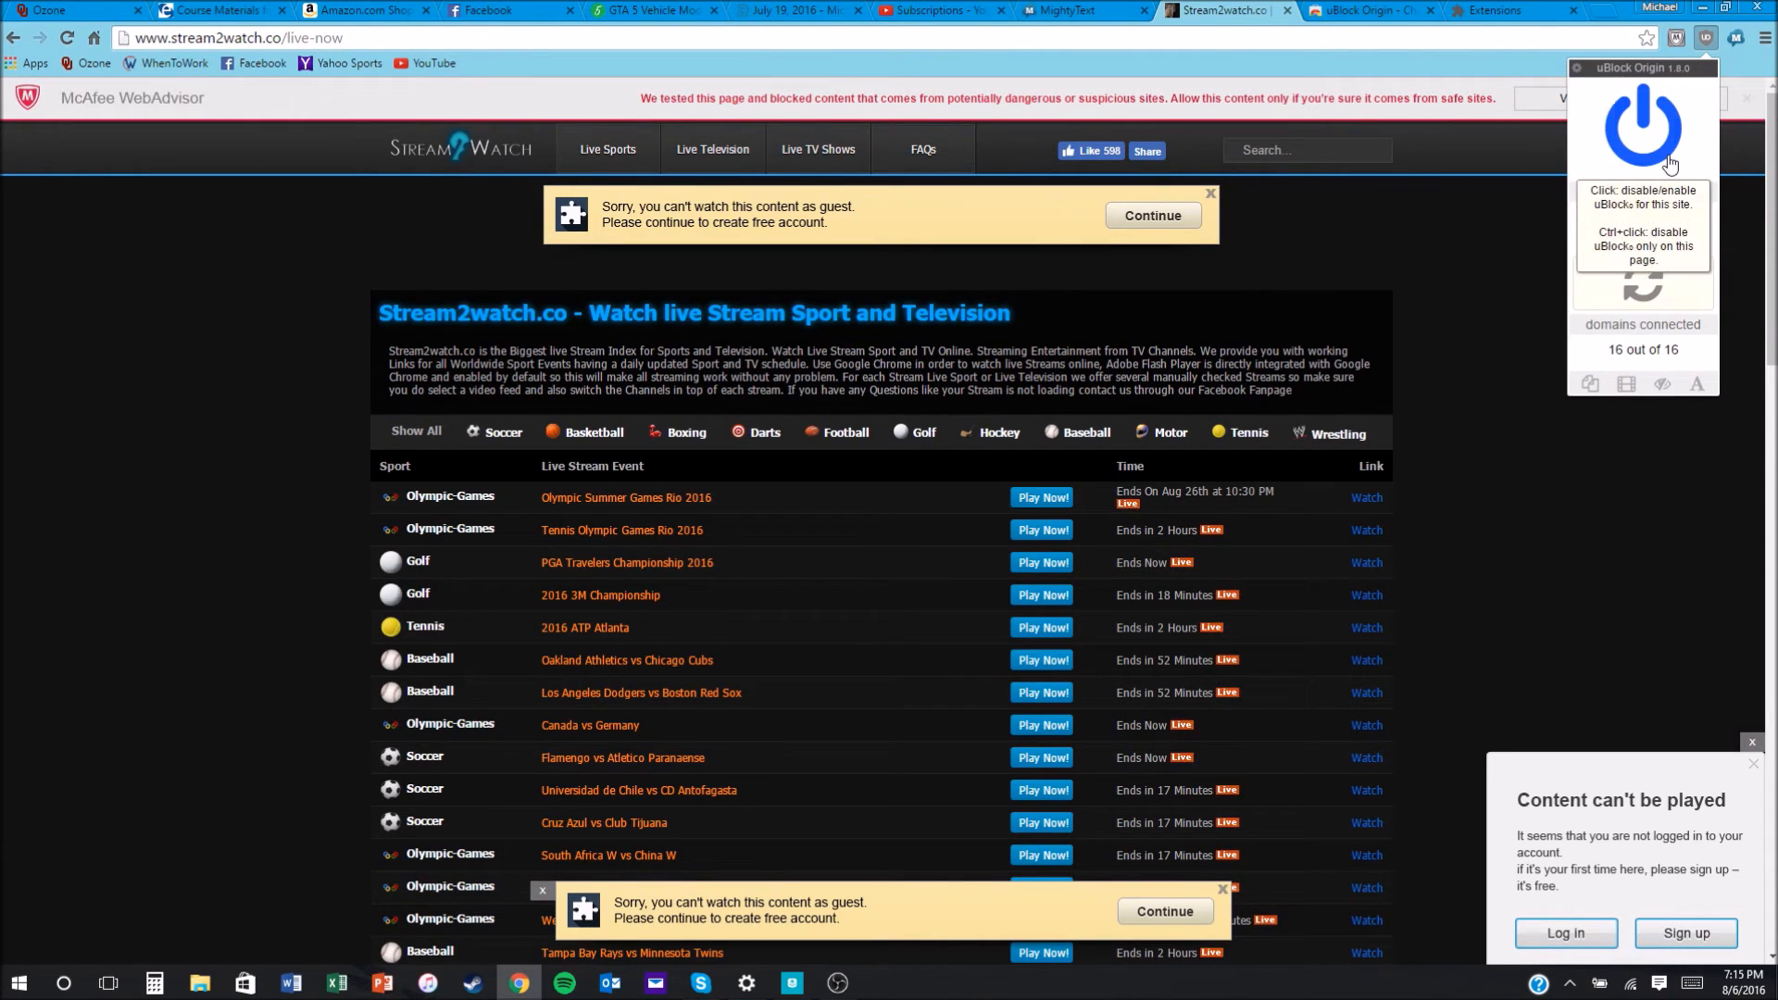
Reload Stream2watch and scroll its listings, now free of pop-ups and the warning bar.
left_click(1640, 122)
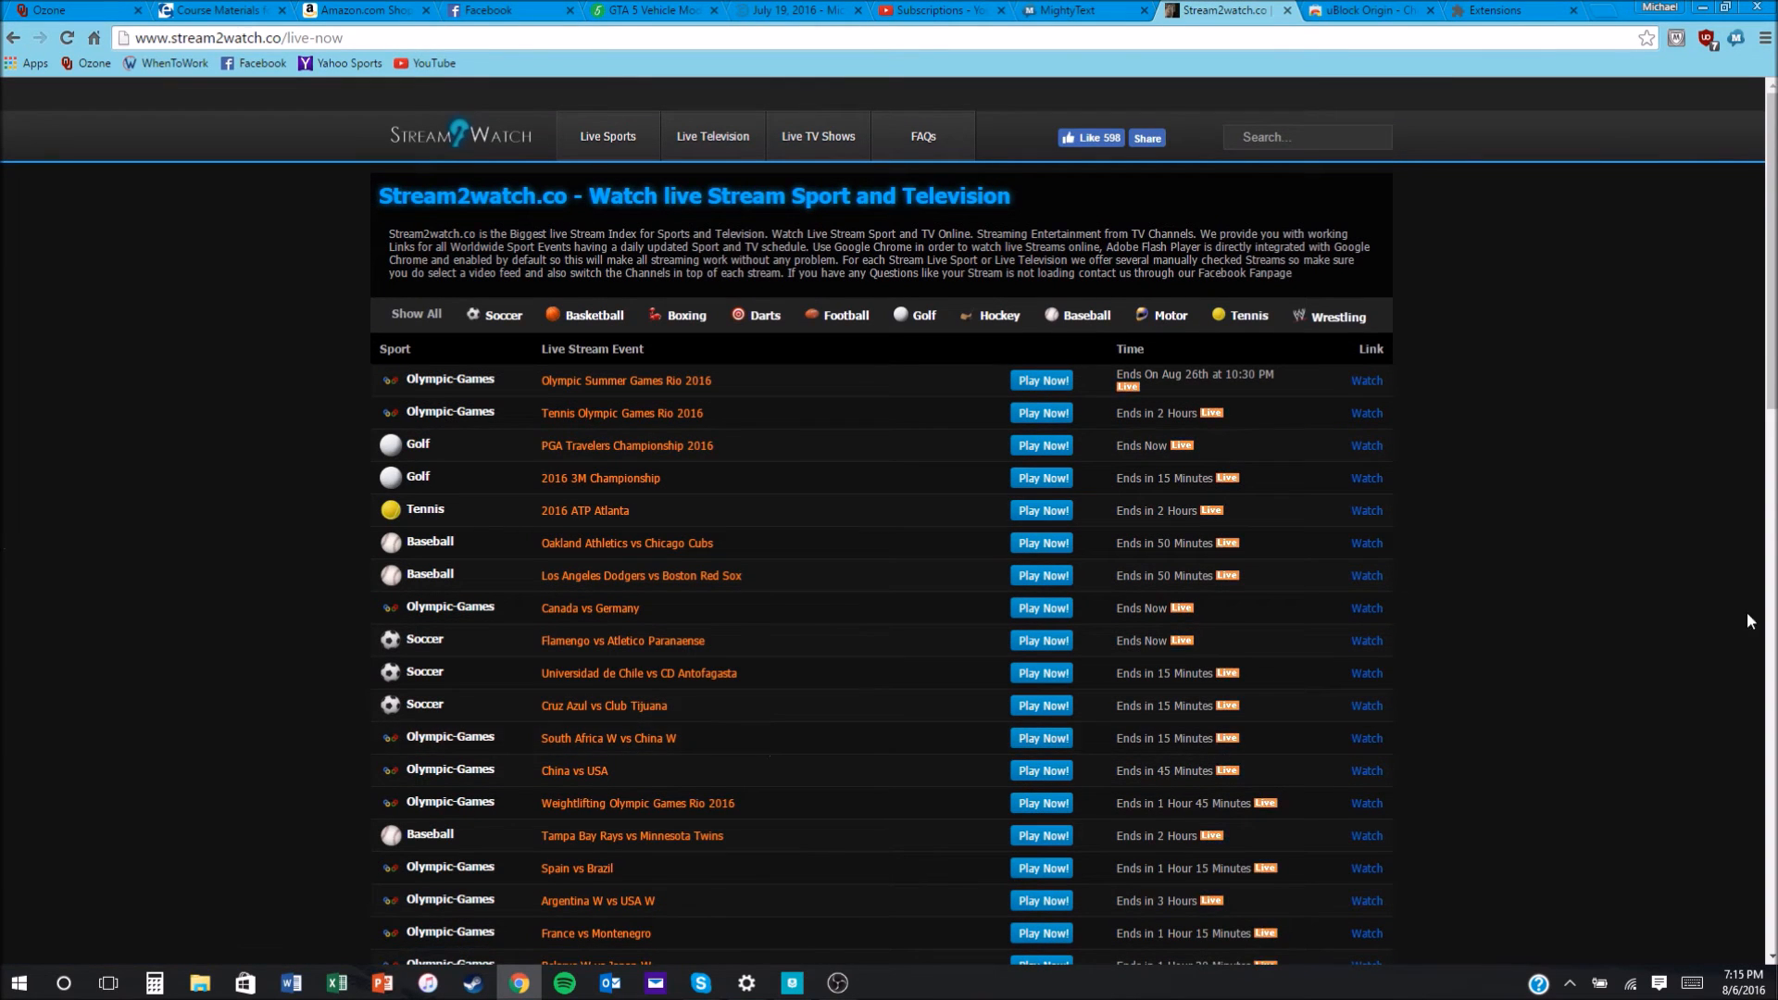
scroll("down", 3)
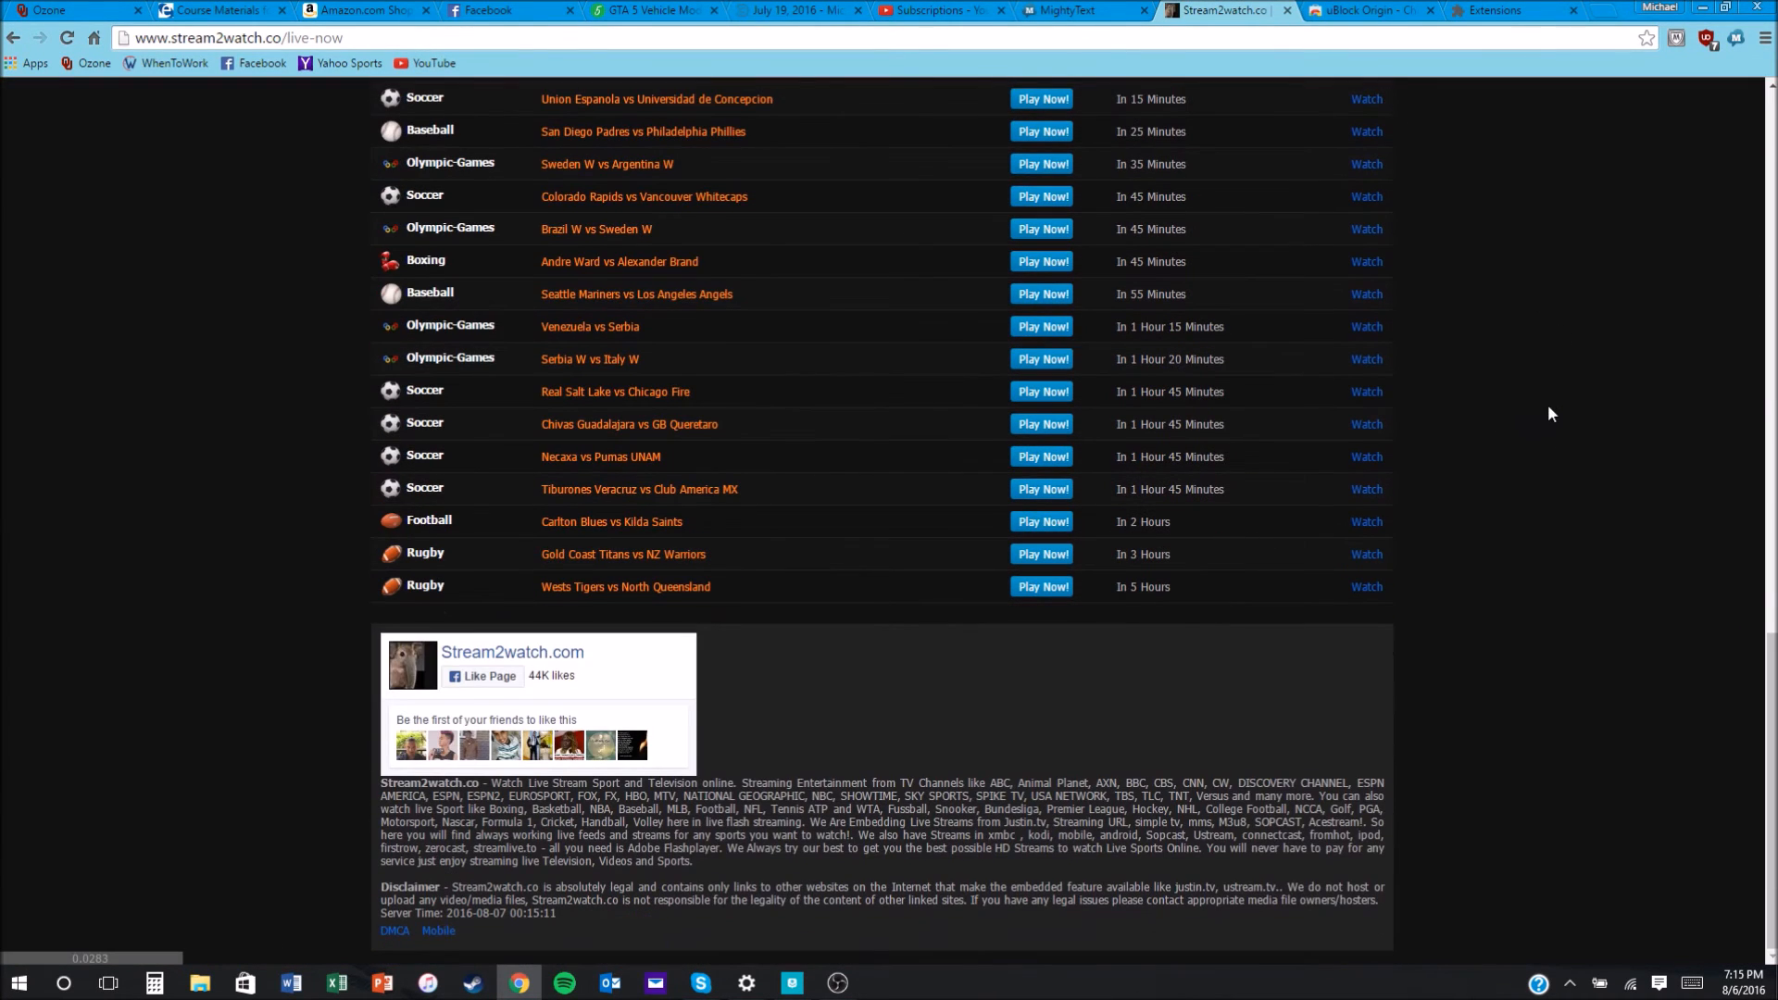
mouse_move(1589, 726)
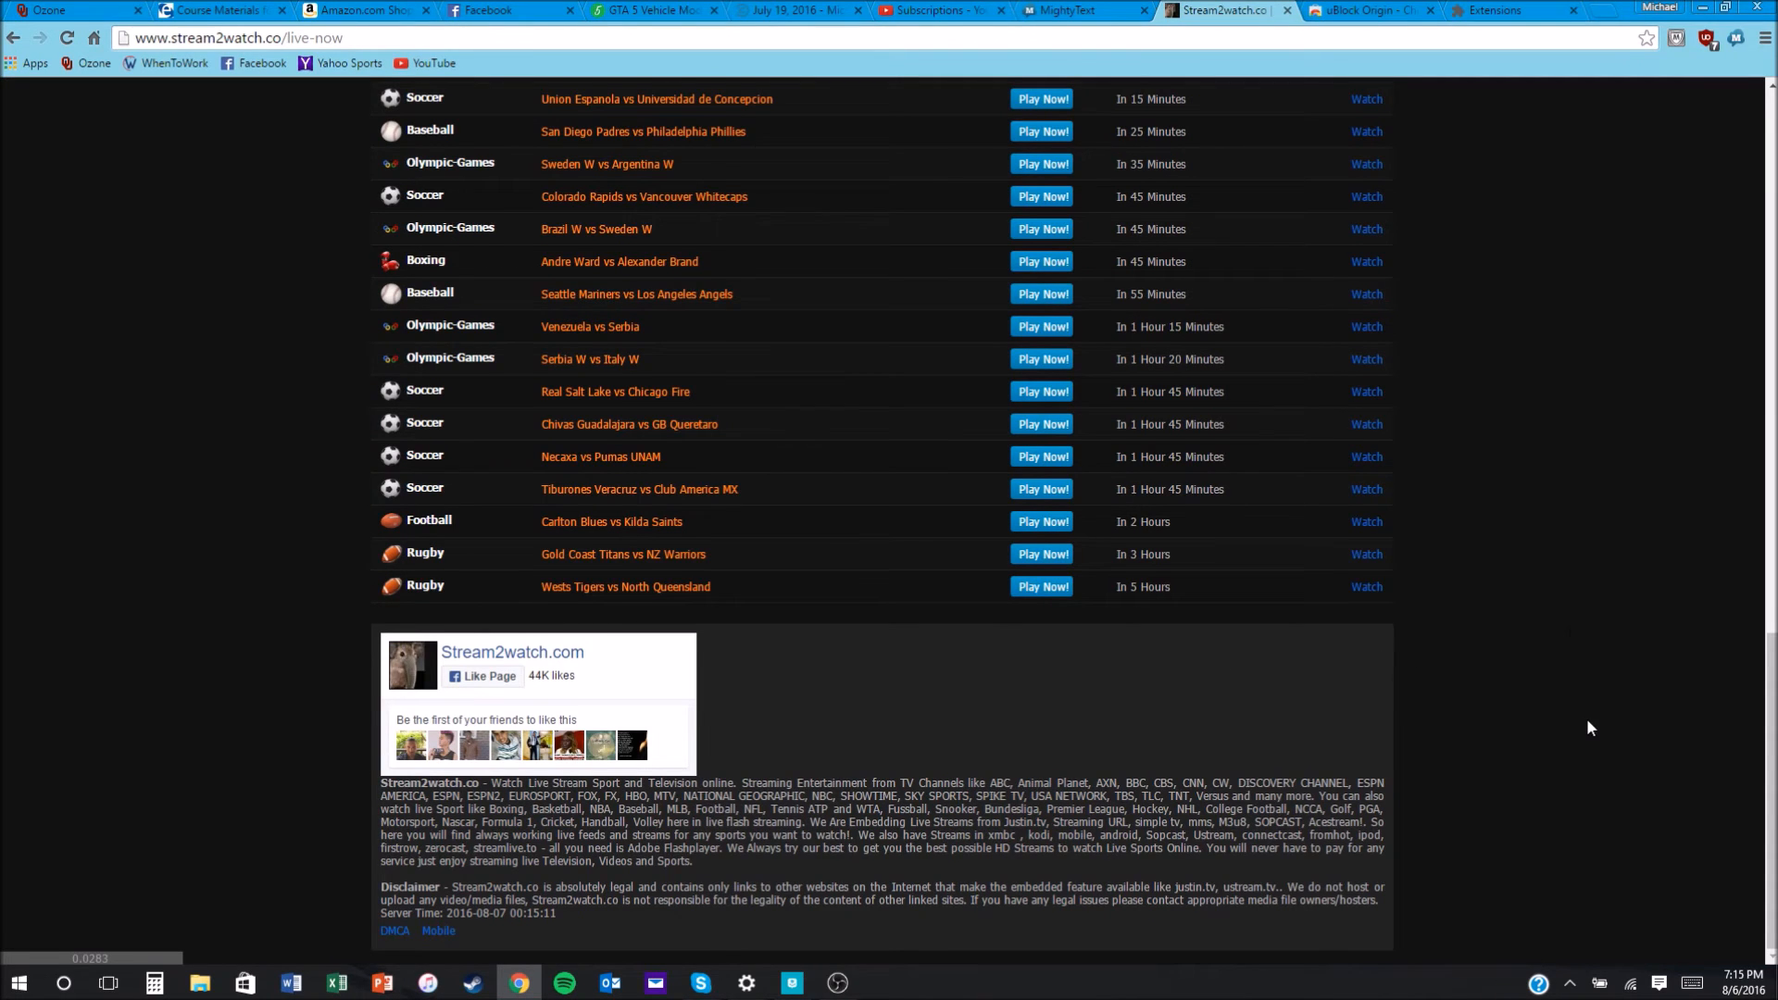
scroll("up", 3)
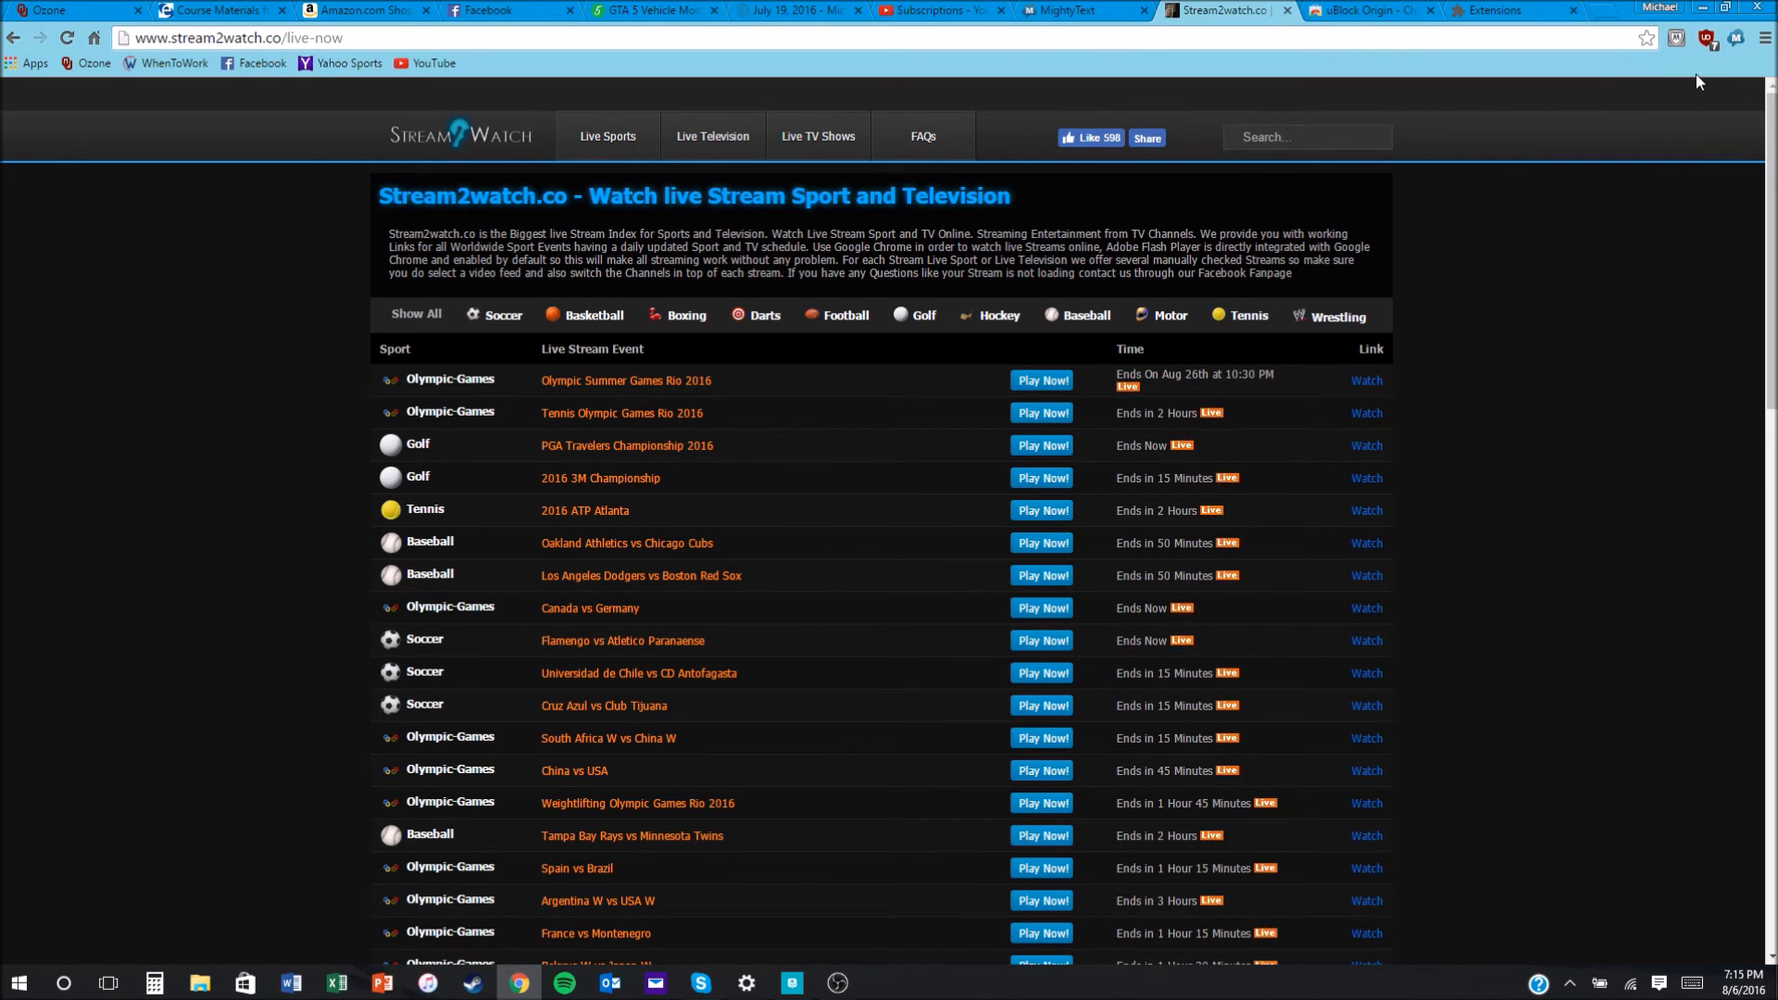
mouse_move(1705, 37)
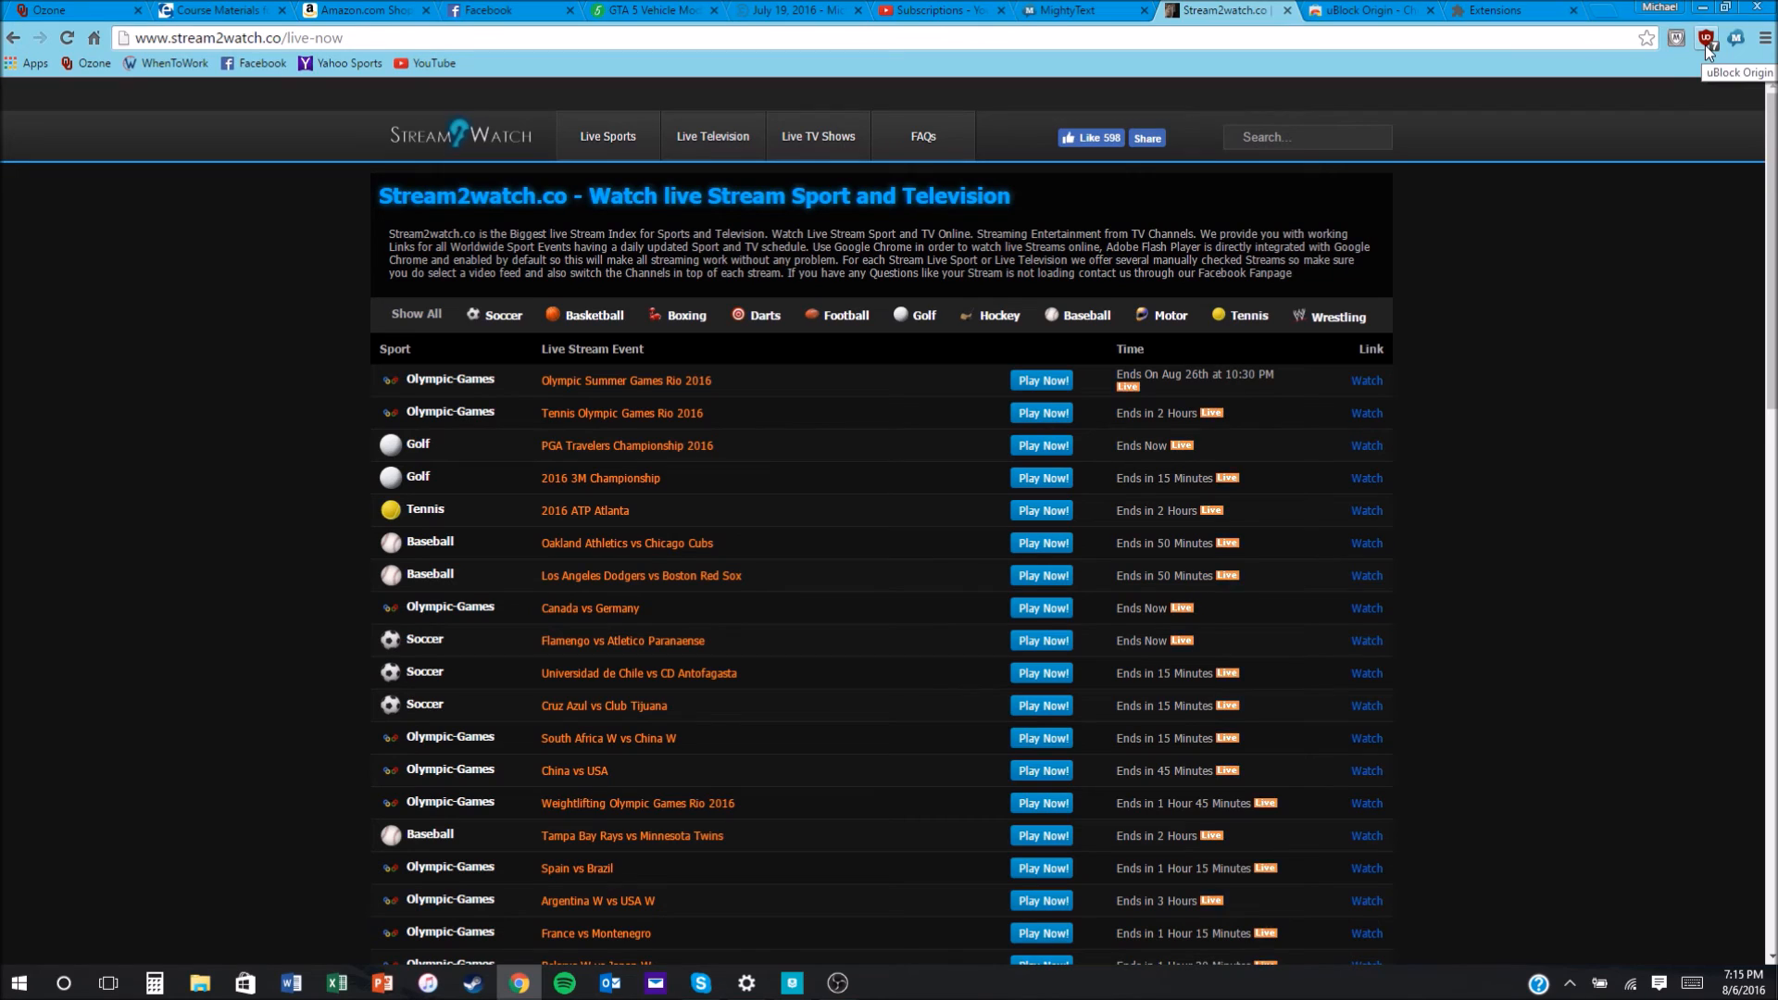
mouse_move(1763, 89)
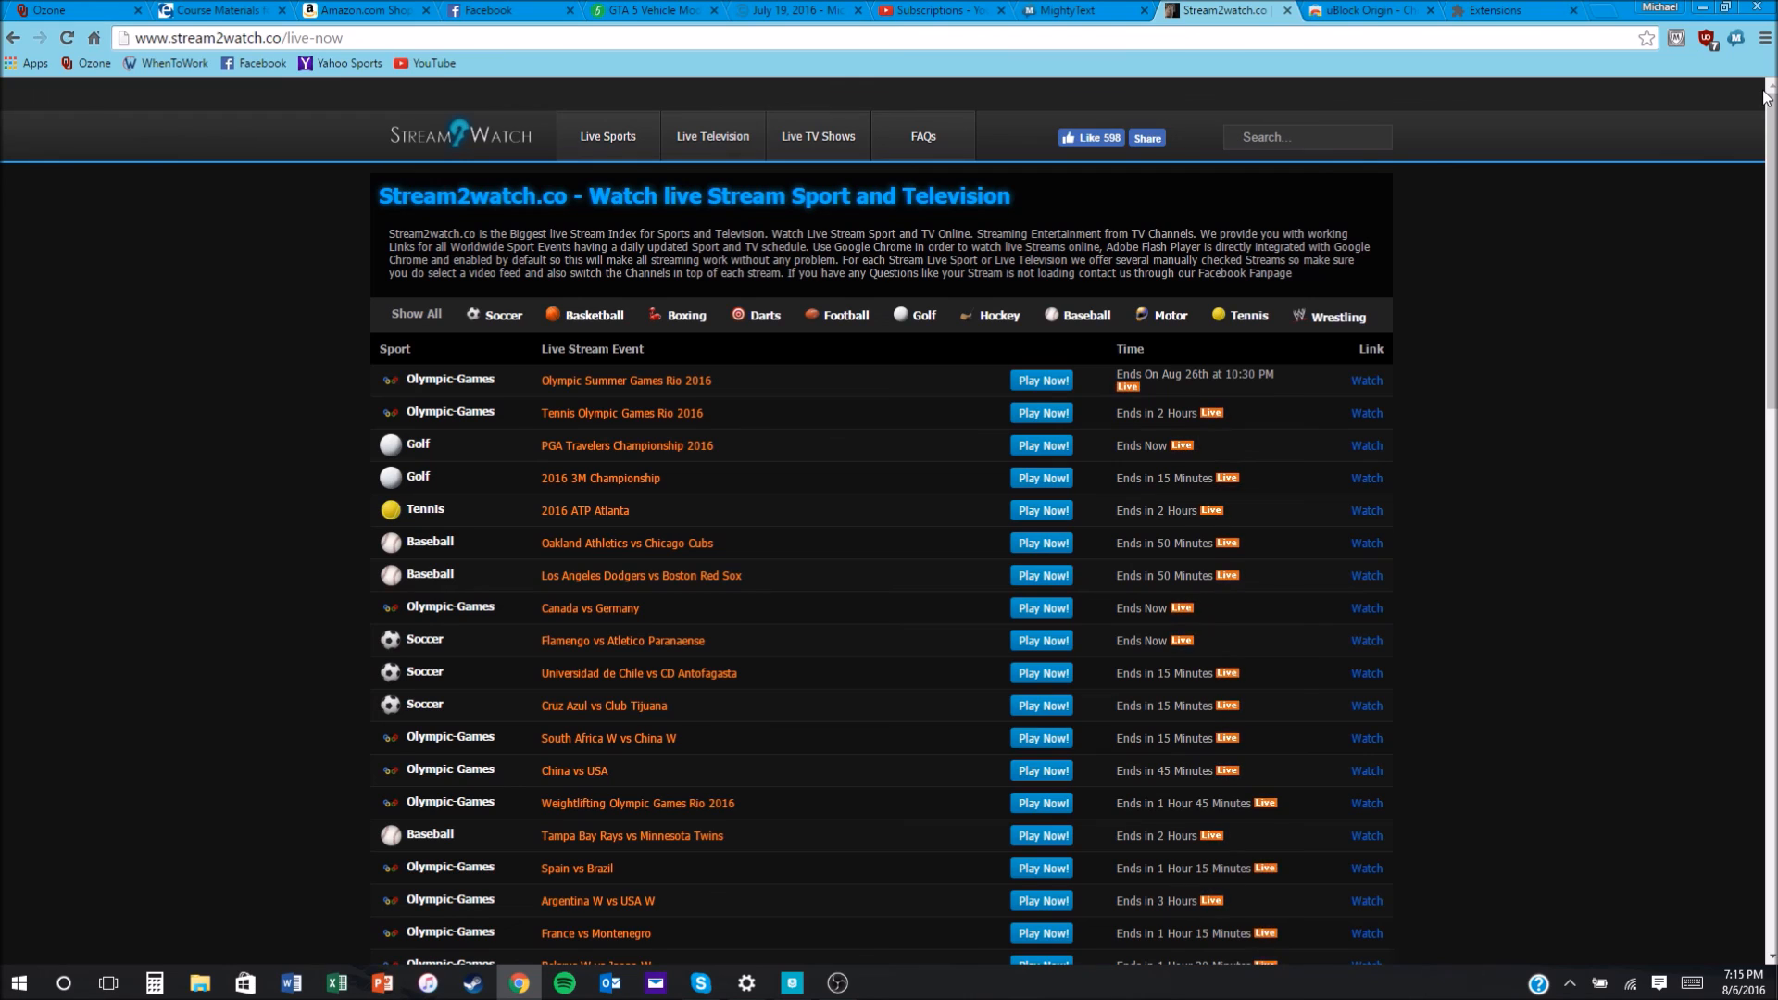
mouse_move(1578, 315)
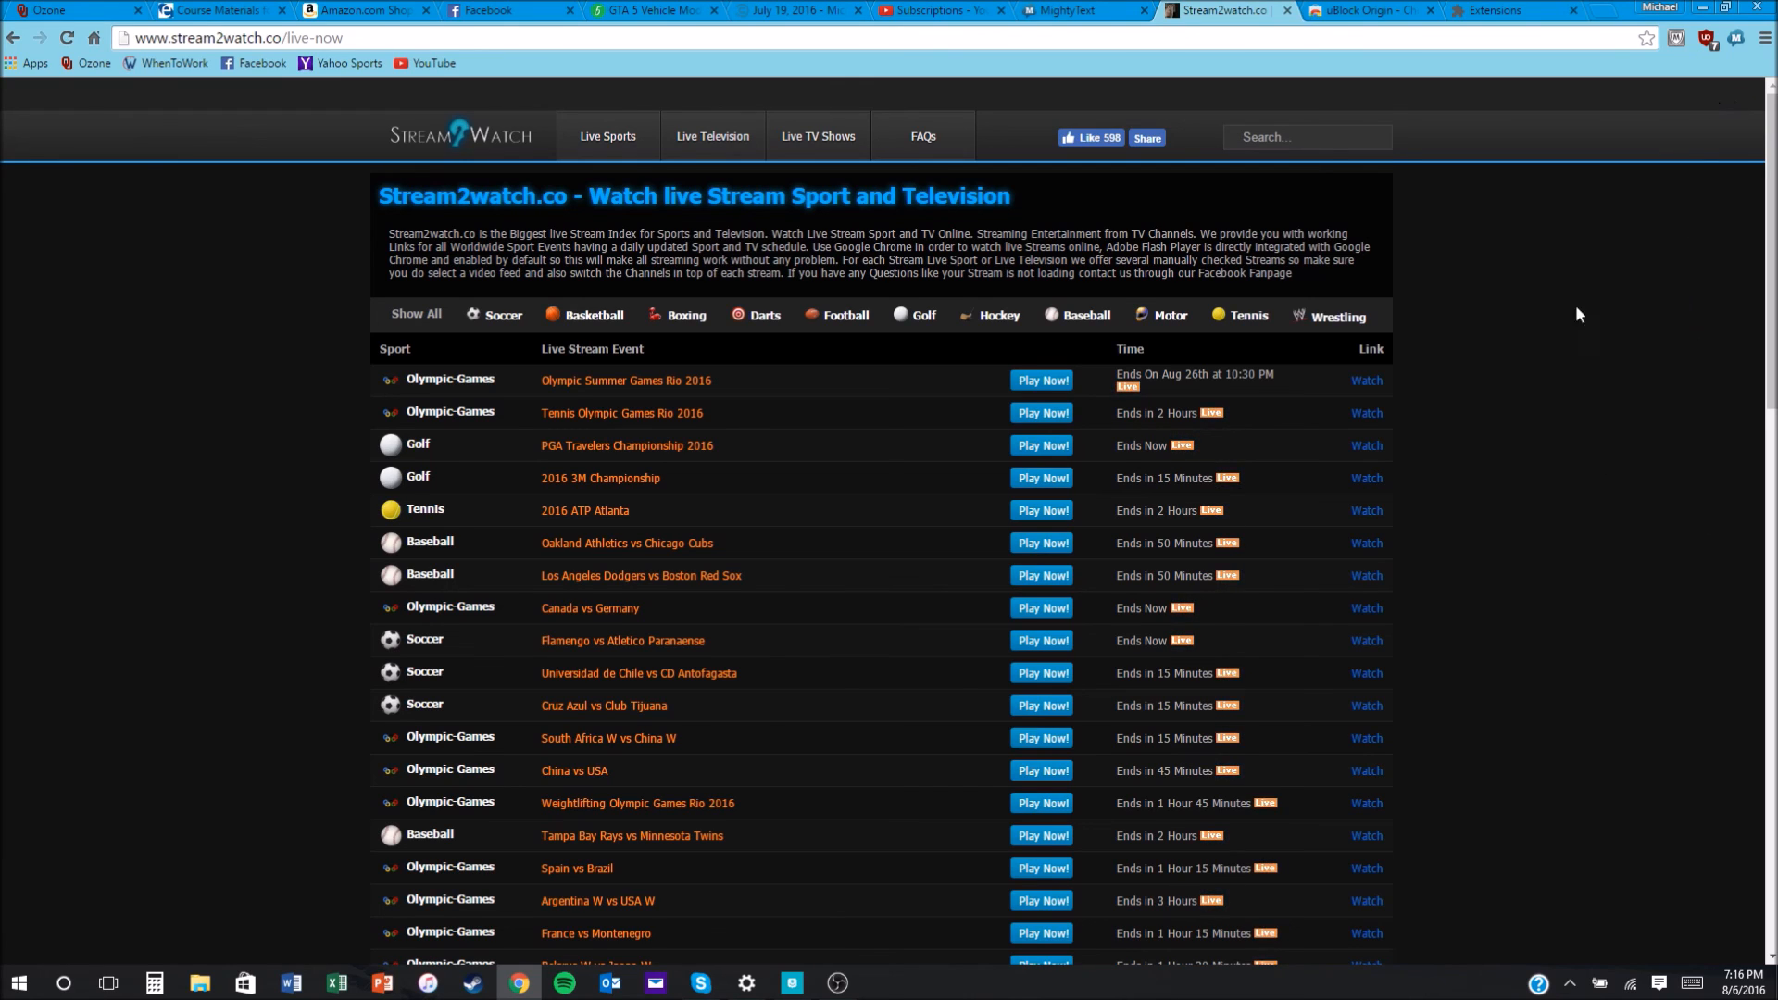
mouse_move(1639, 295)
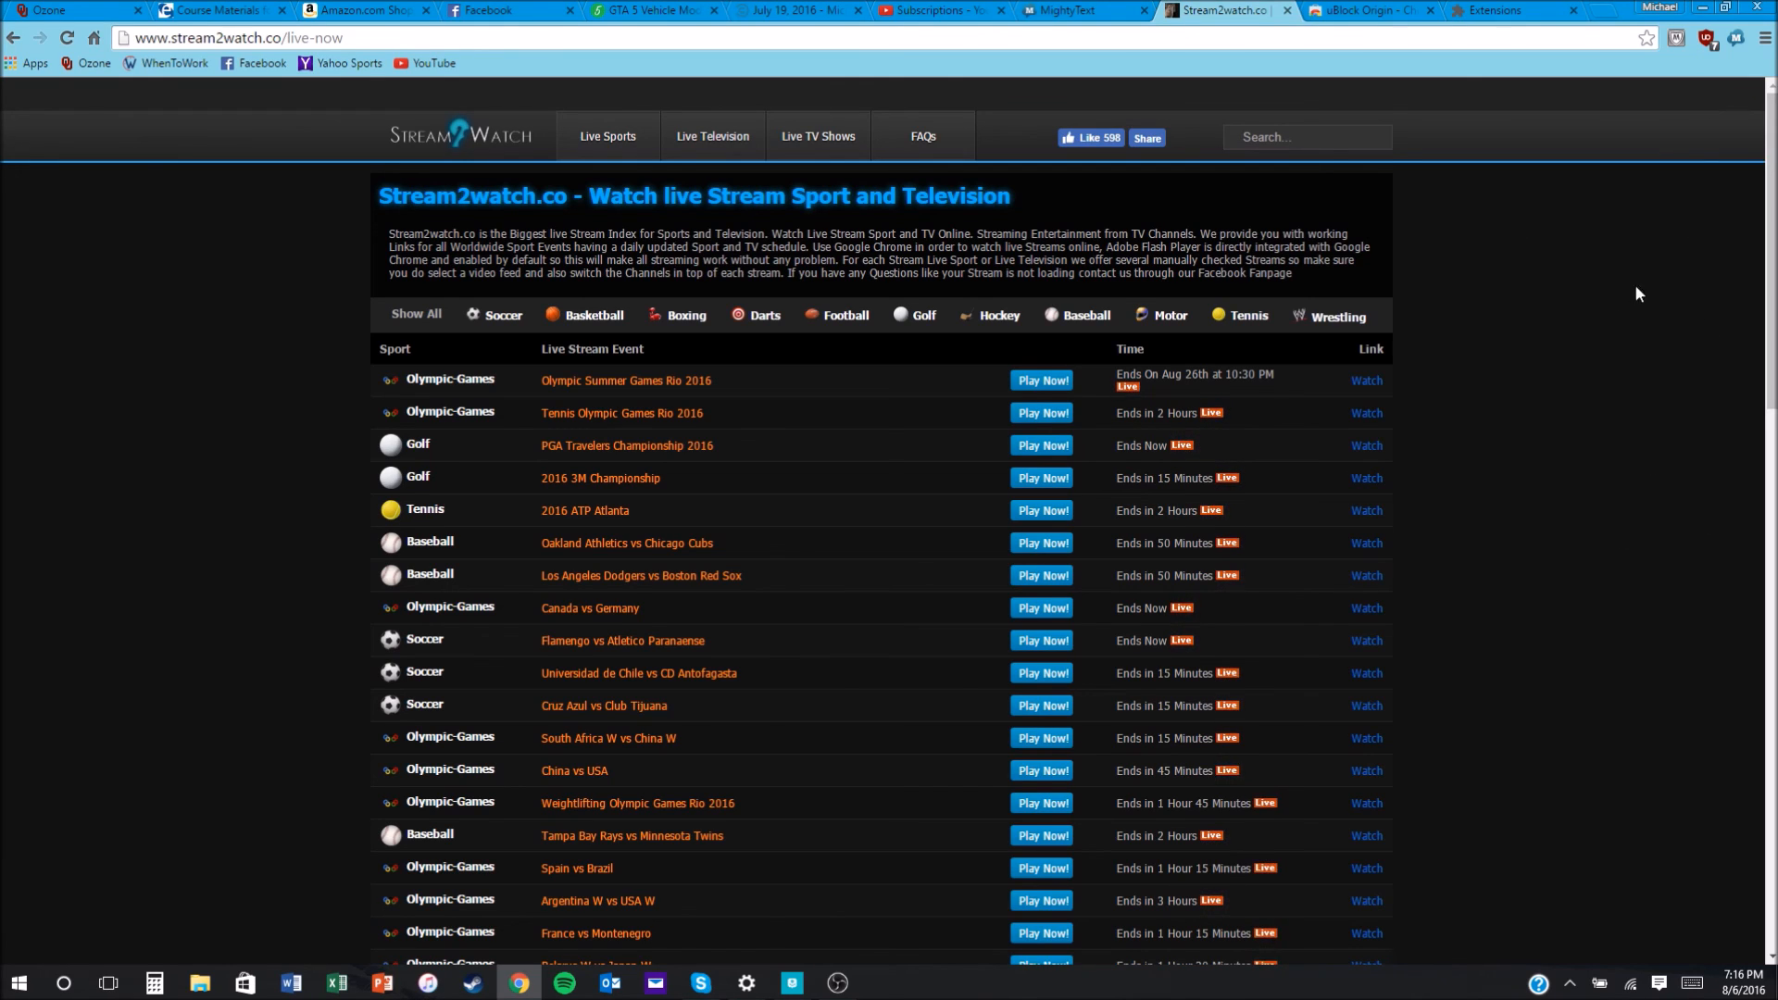
mouse_move(1660, 171)
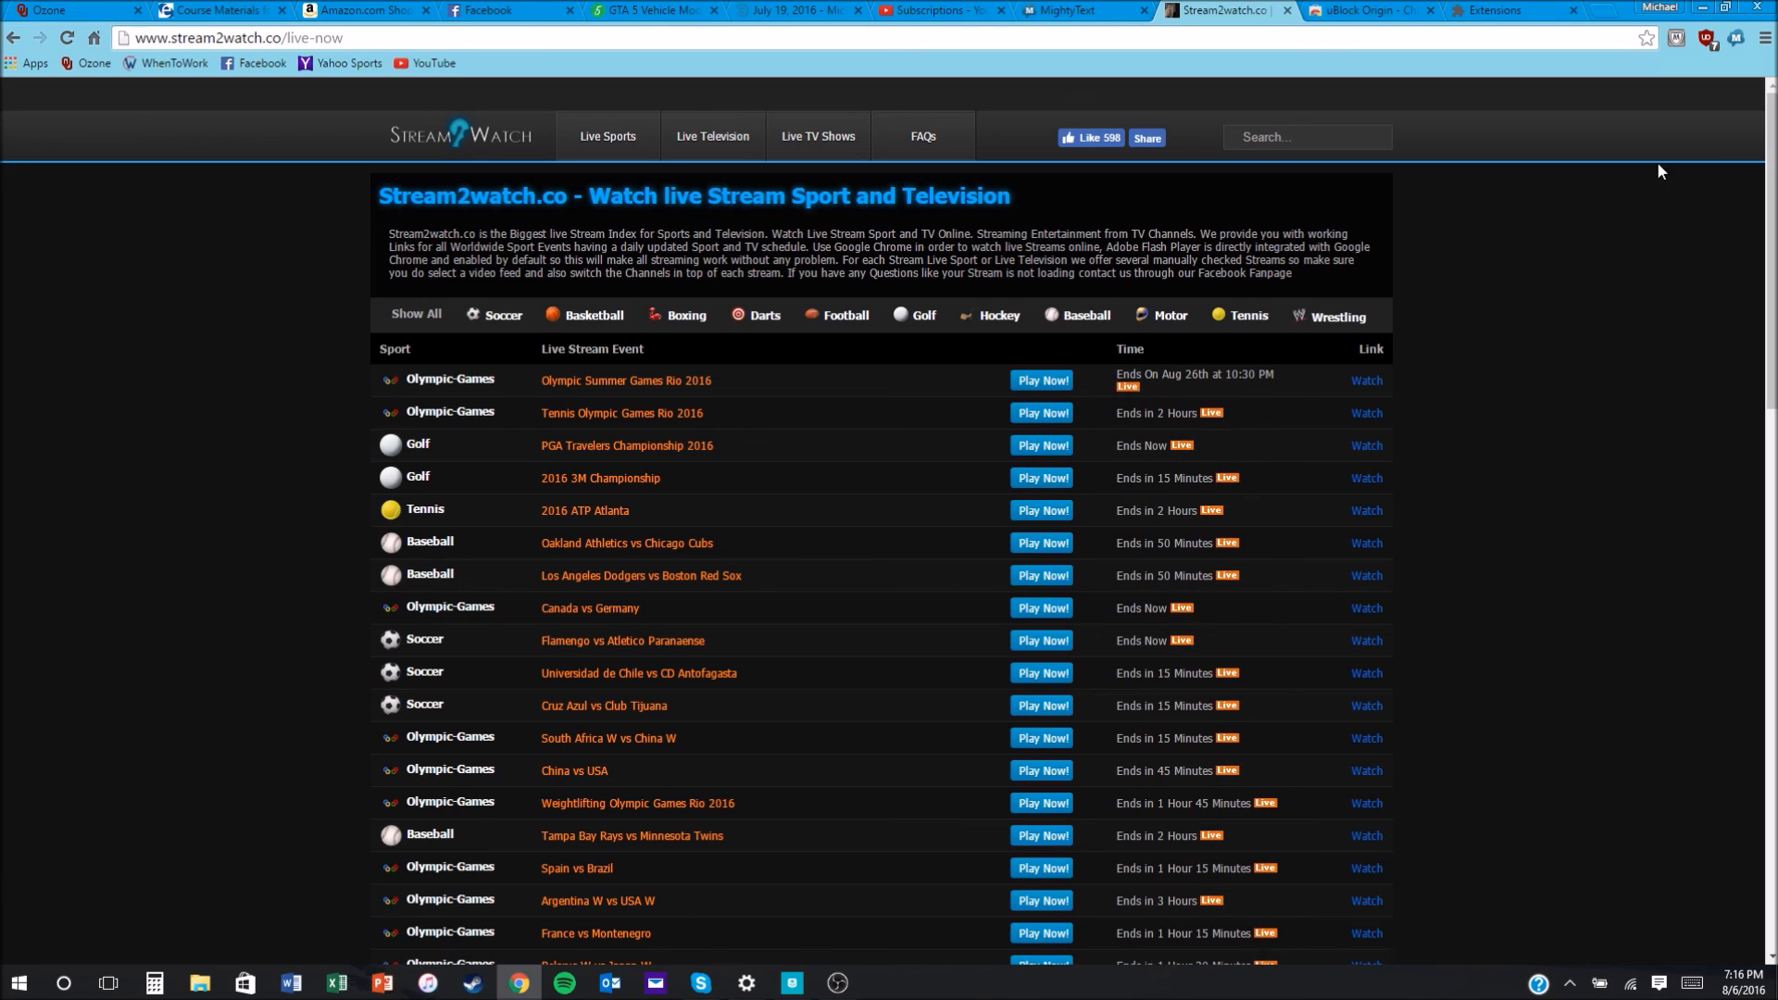